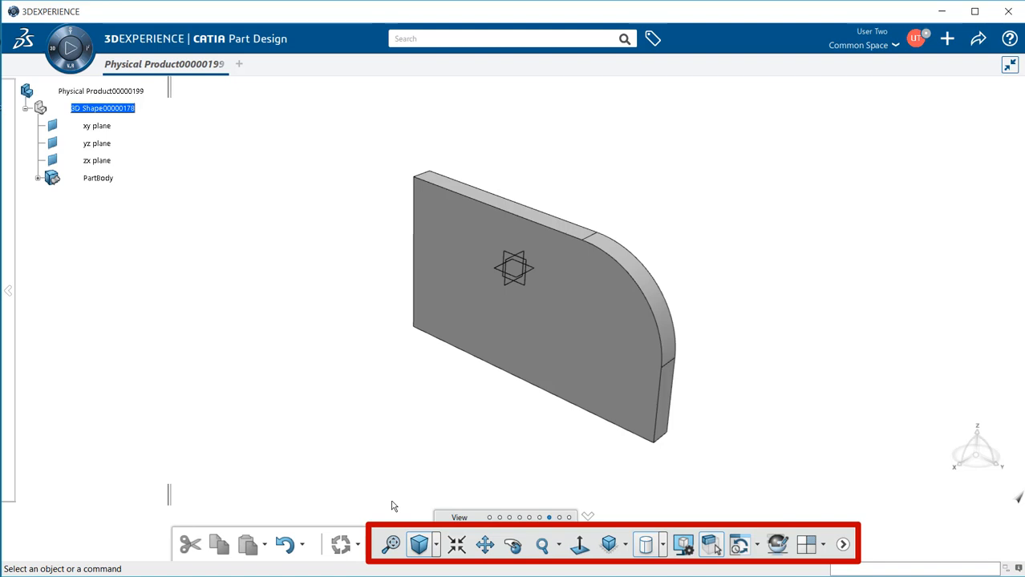
{"action": "mouse_move", "coordinate": [393, 545]}
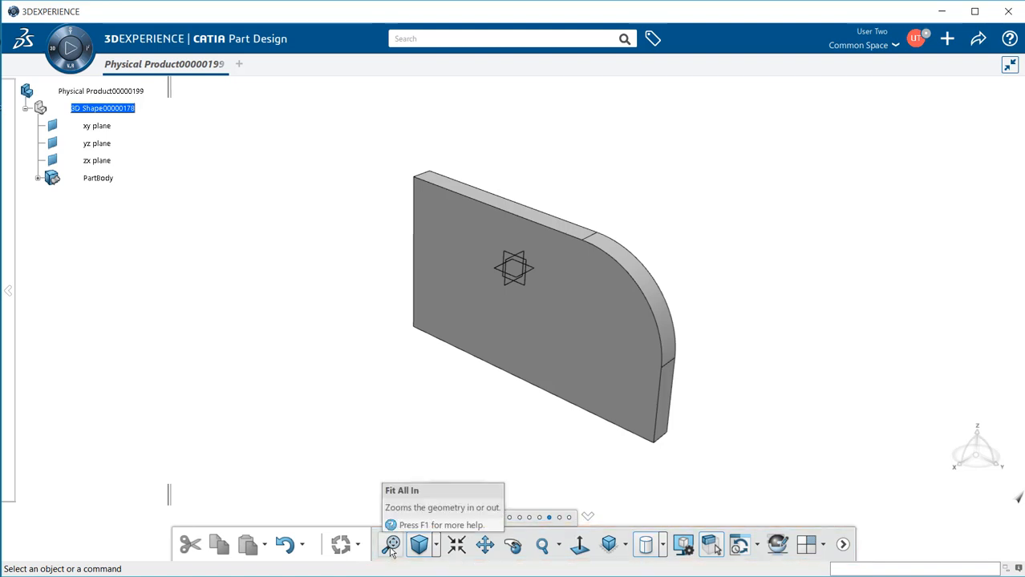
Use Fit All In twice so the rounded plate fills the window again.
{"action": "left_click", "coordinate": [388, 545]}
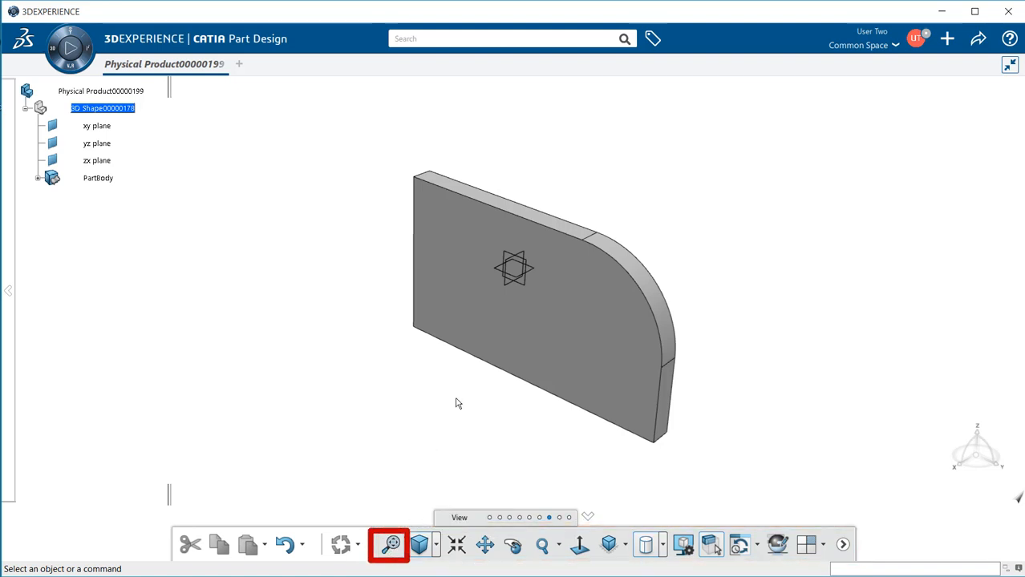
{"action": "mouse_move", "coordinate": [452, 398]}
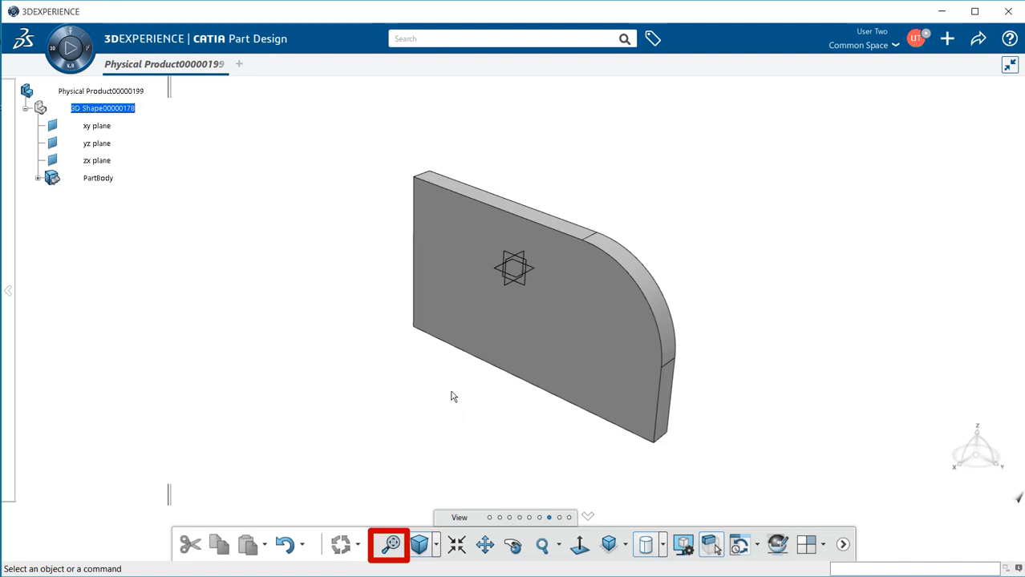
{"action": "mouse_move", "coordinate": [460, 395]}
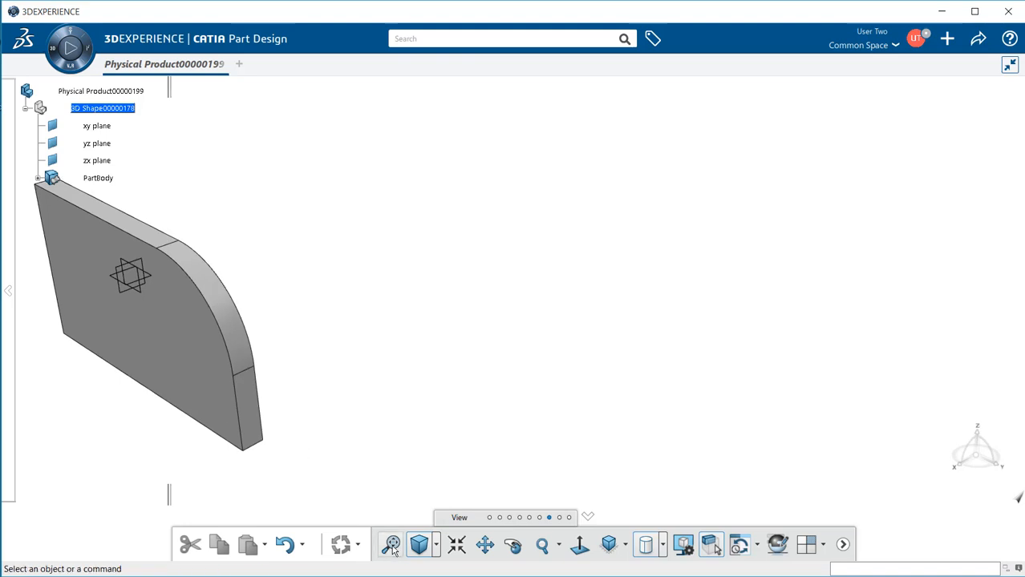
{"action": "mouse_move", "coordinate": [393, 545]}
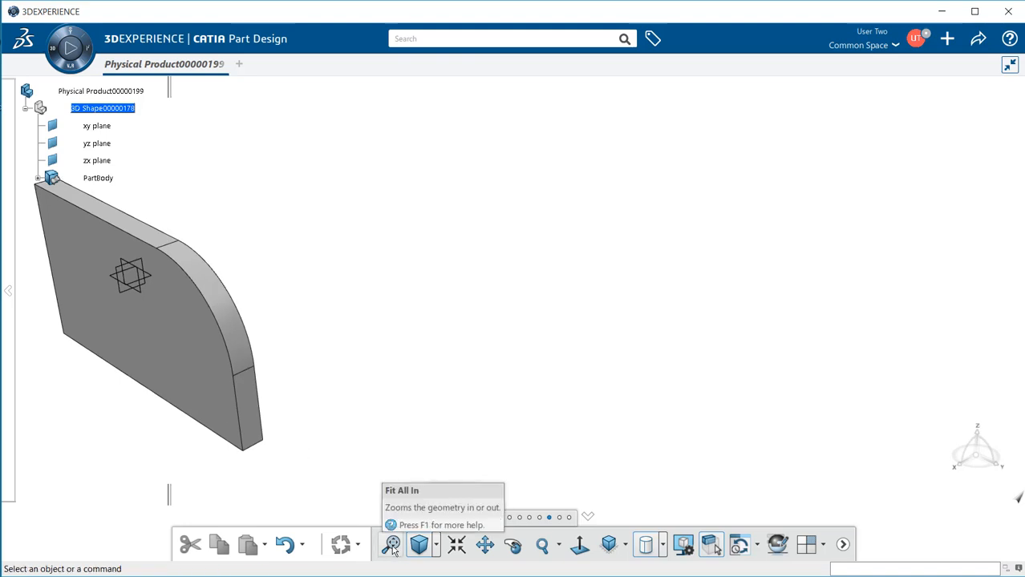
{"action": "left_click", "coordinate": [393, 545]}
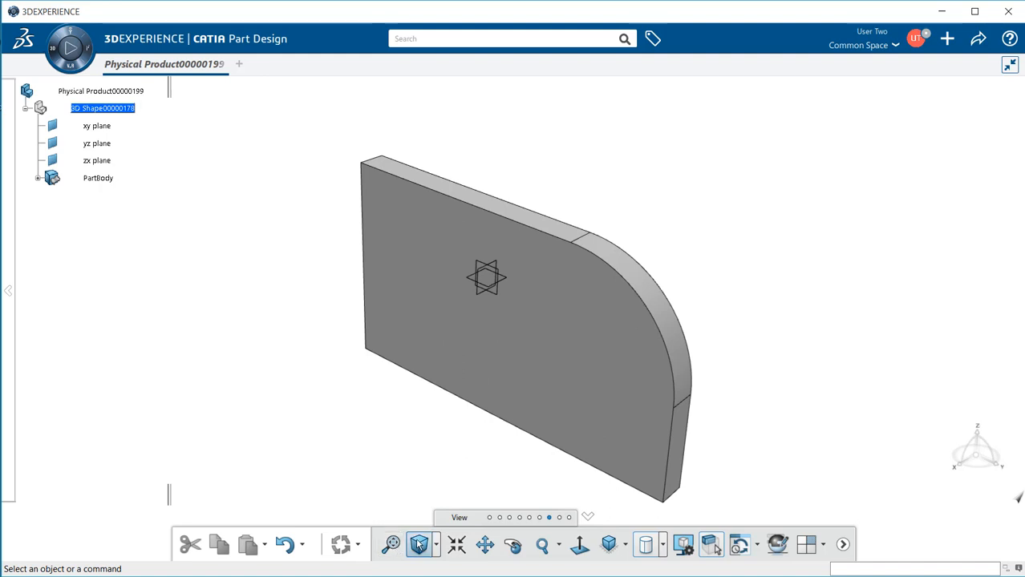
Switch the projection to Perspective and bring up the View Angle adjustment (reading 16.7).
{"action": "left_click", "coordinate": [420, 545]}
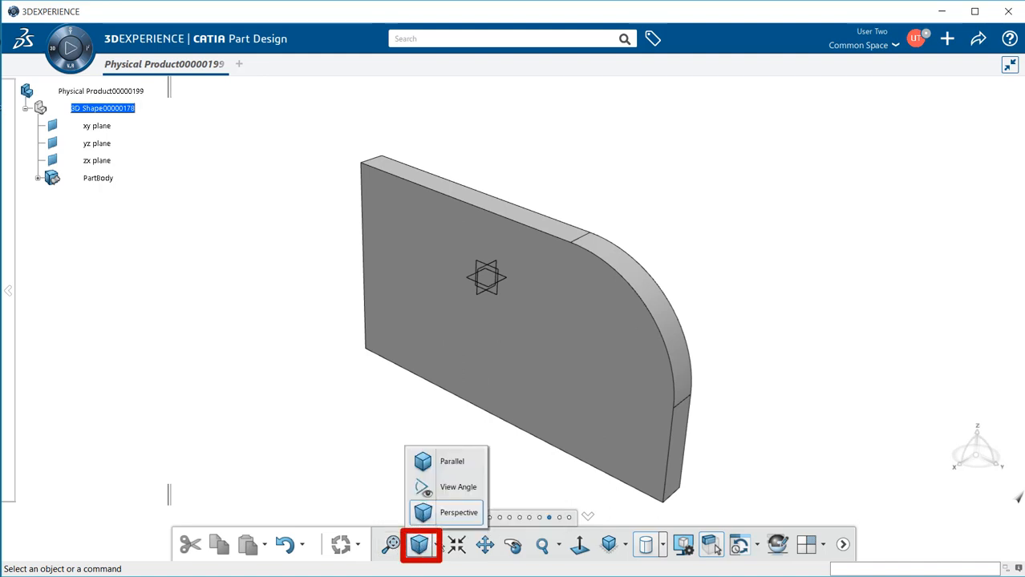
{"action": "left_click", "coordinate": [452, 461]}
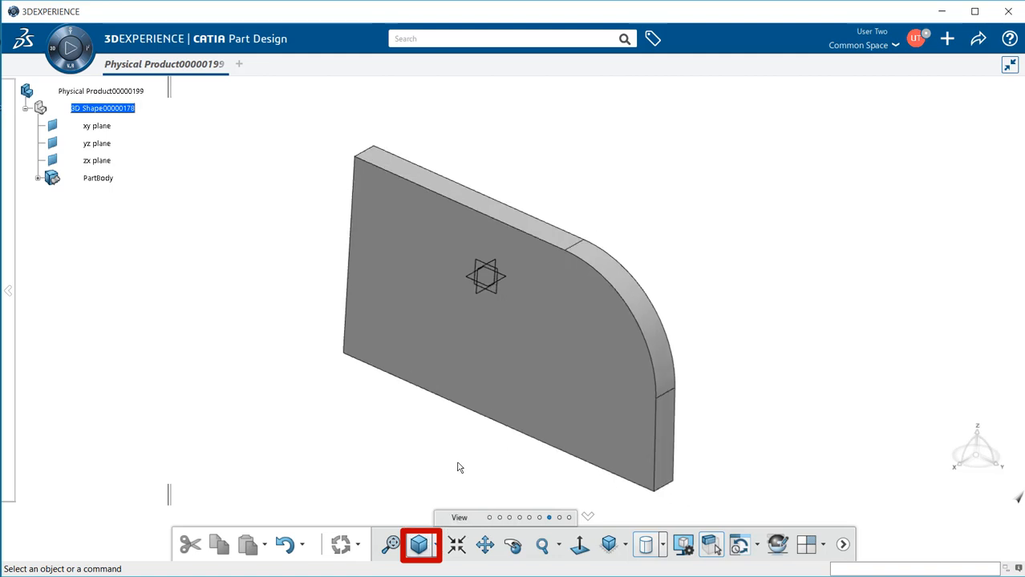
{"action": "left_click", "coordinate": [420, 545]}
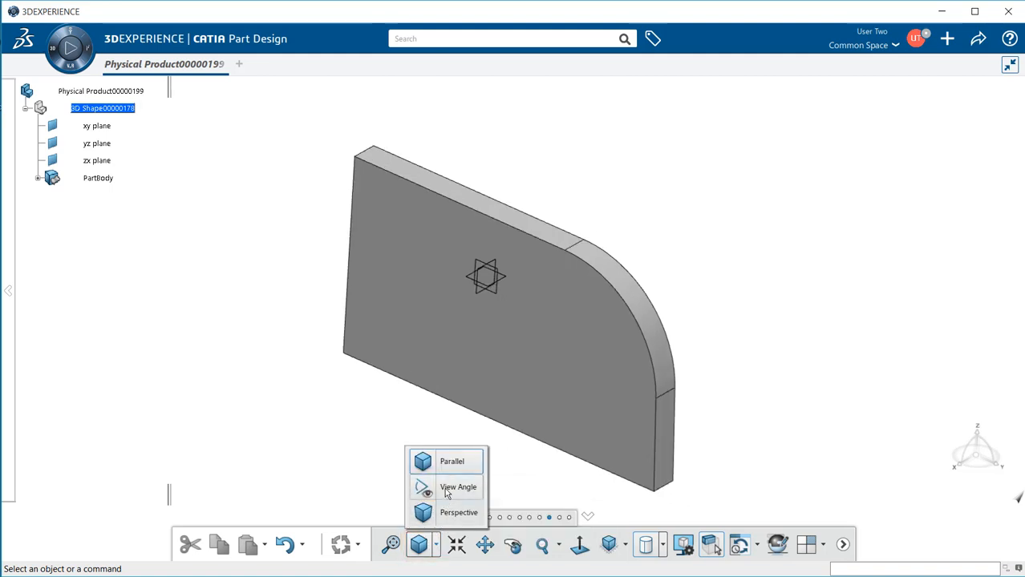
{"action": "left_click", "coordinate": [459, 488]}
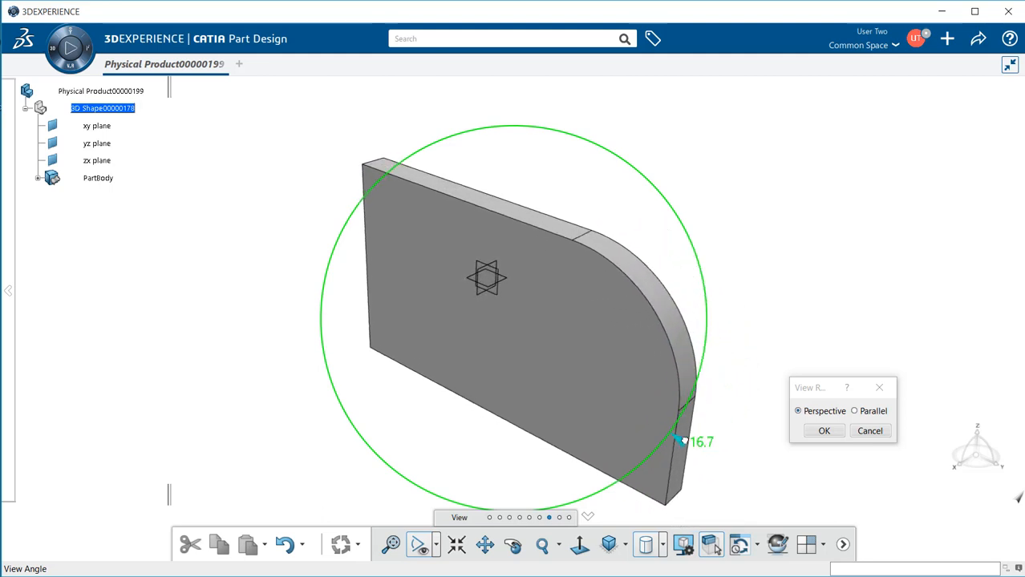
{"action": "mouse_move", "coordinate": [864, 414]}
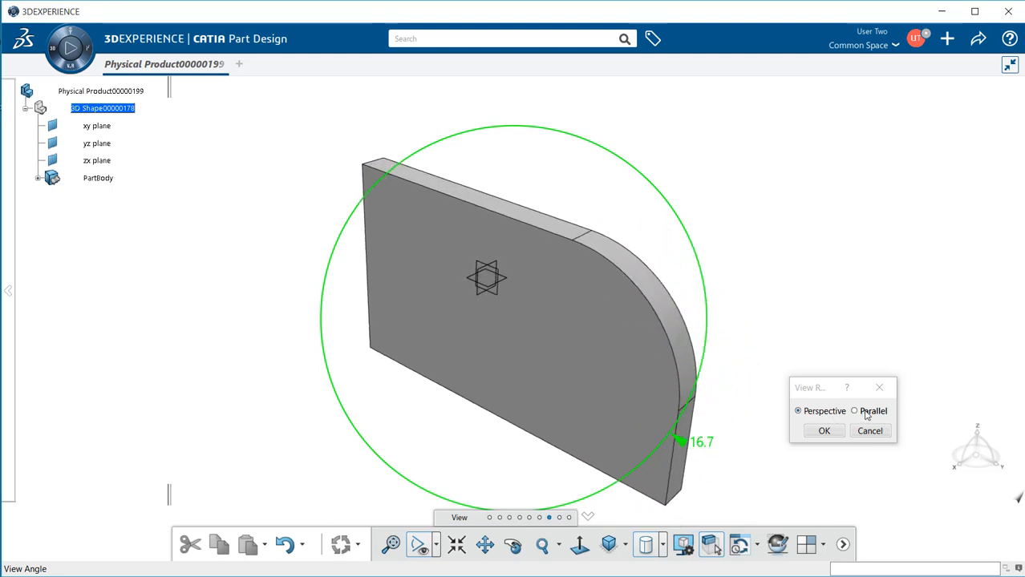
{"action": "mouse_move", "coordinate": [838, 413]}
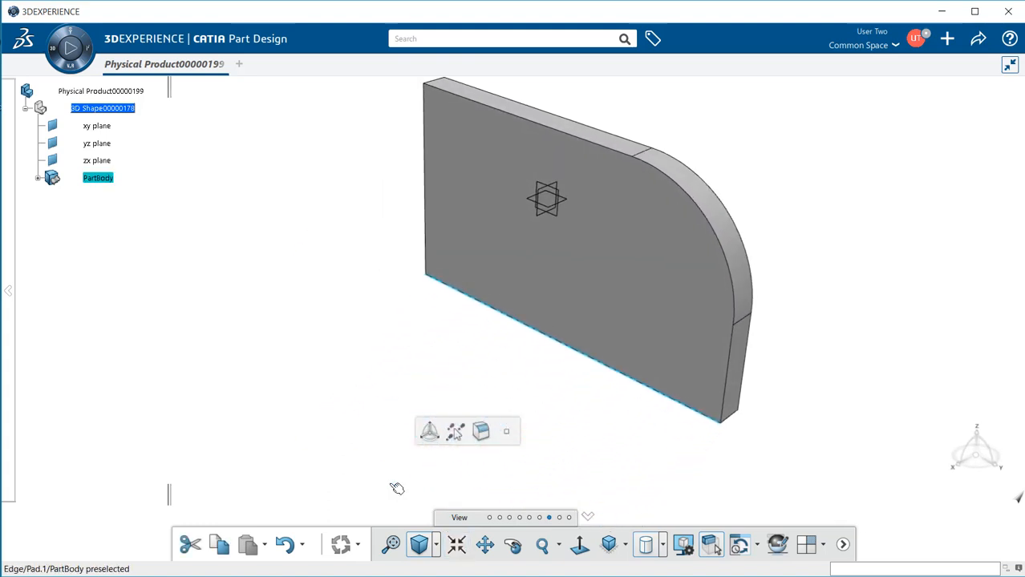
Select the plate's long bottom edge after the view angle is applied.
{"action": "left_click", "coordinate": [539, 340]}
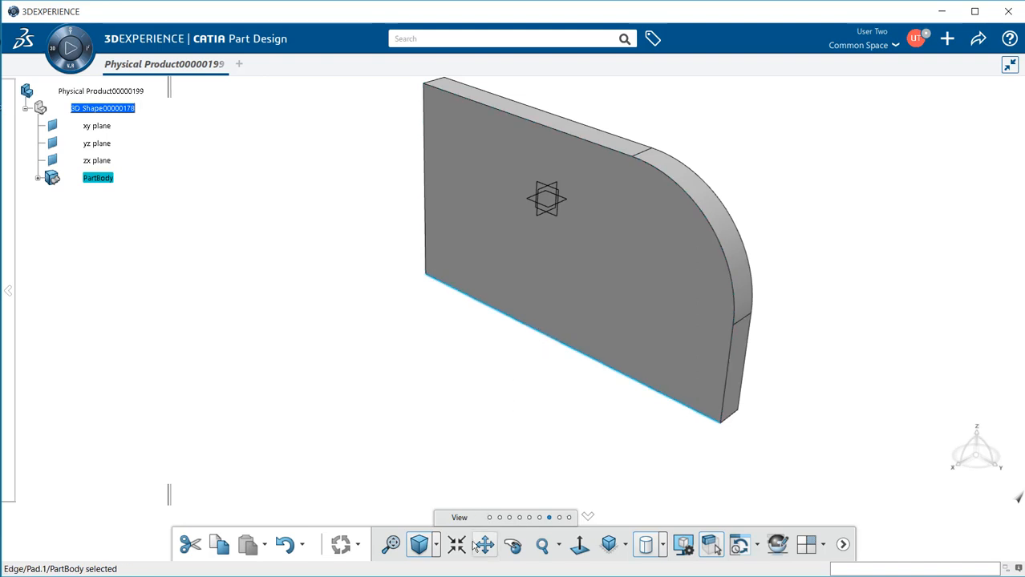
{"action": "mouse_move", "coordinate": [485, 545]}
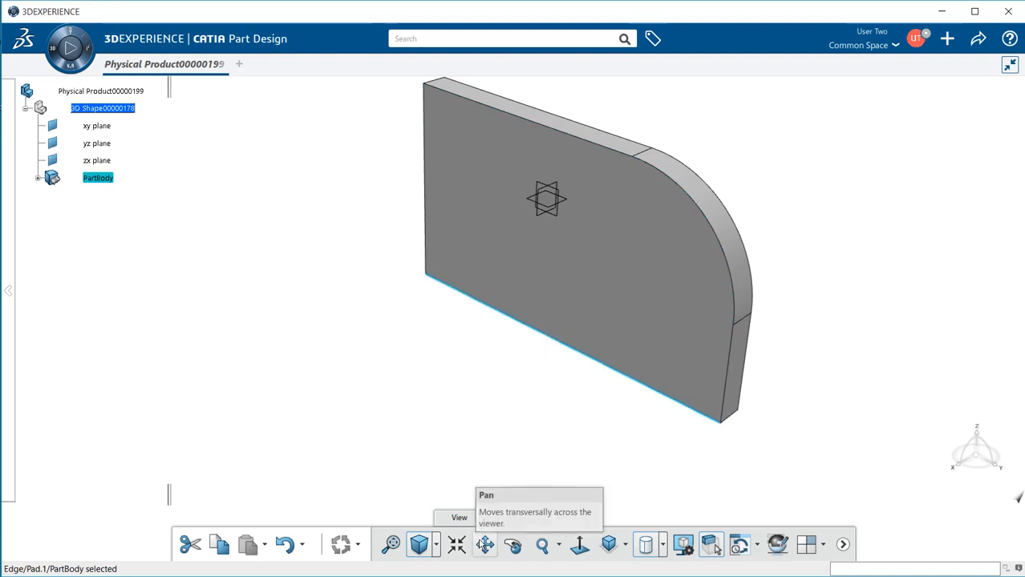
{"action": "mouse_move", "coordinate": [484, 545]}
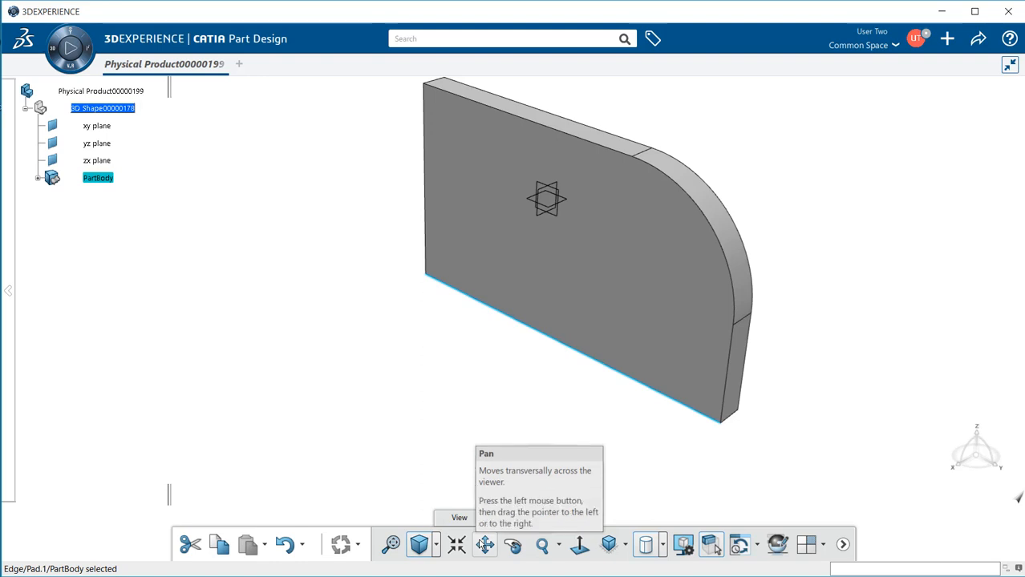
Pan the plate sideways and settle it back in the middle of the view.
{"action": "left_click", "coordinate": [485, 545]}
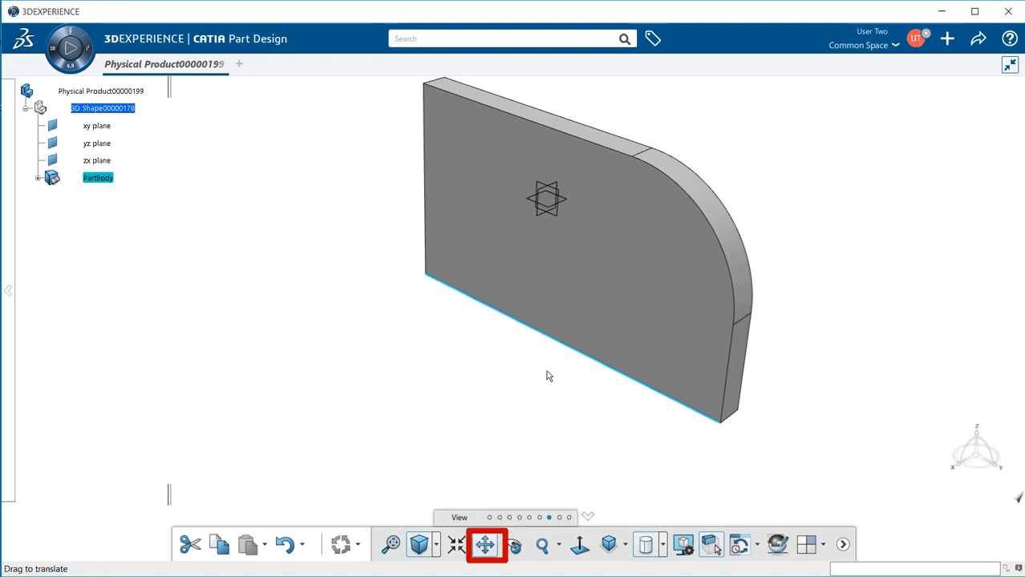
{"action": "left_click_drag", "start_coordinate": [548, 377], "coordinate": [478, 425]}
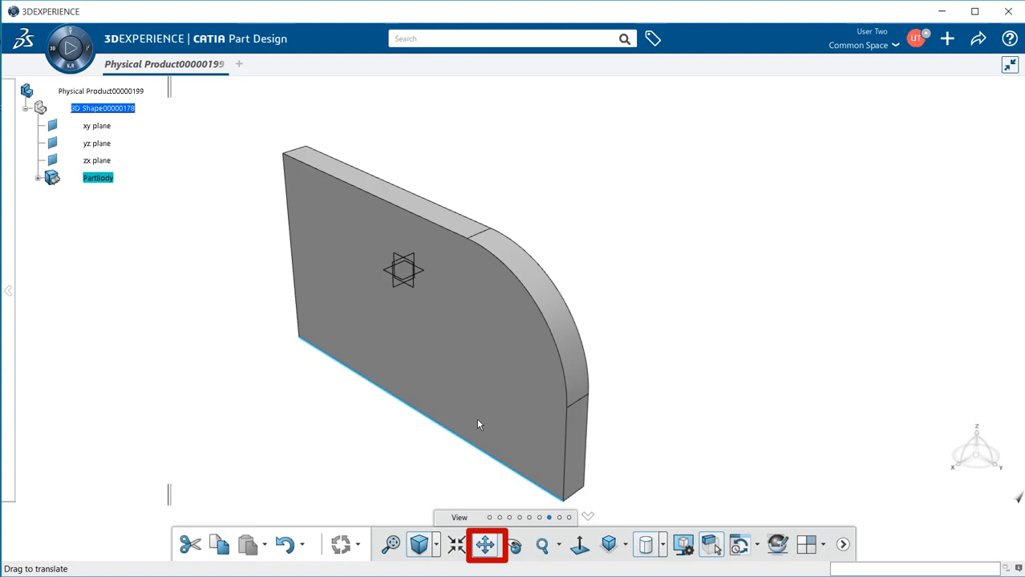
{"action": "left_click_drag", "start_coordinate": [478, 425], "coordinate": [536, 425]}
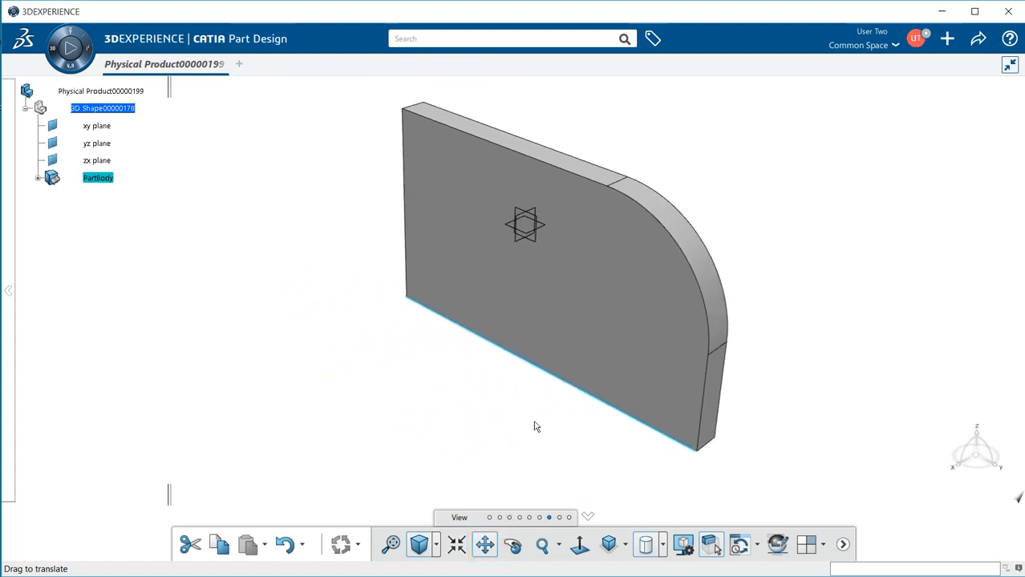
{"action": "left_click_drag", "start_coordinate": [536, 427], "coordinate": [501, 406]}
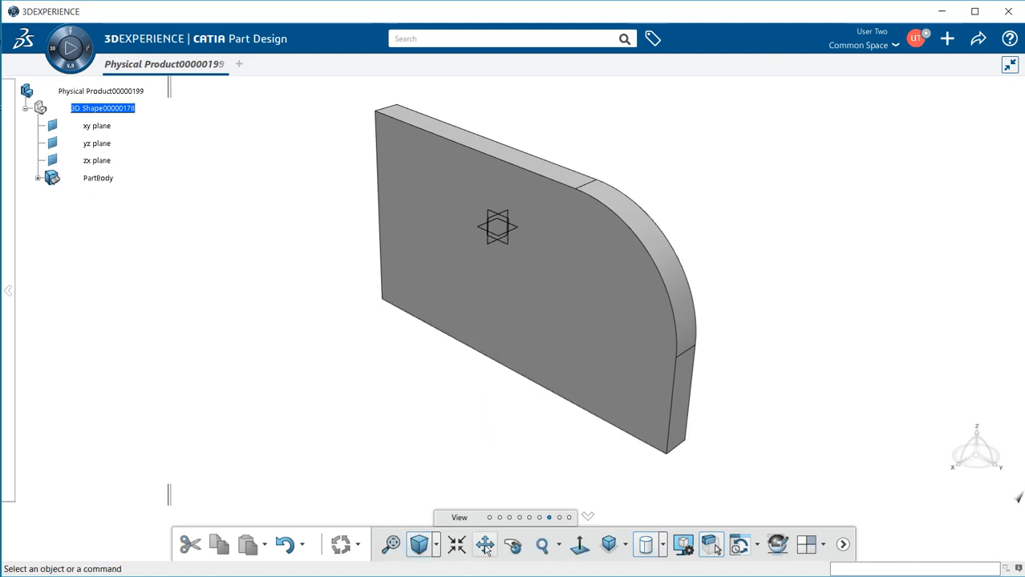
{"action": "mouse_move", "coordinate": [484, 545]}
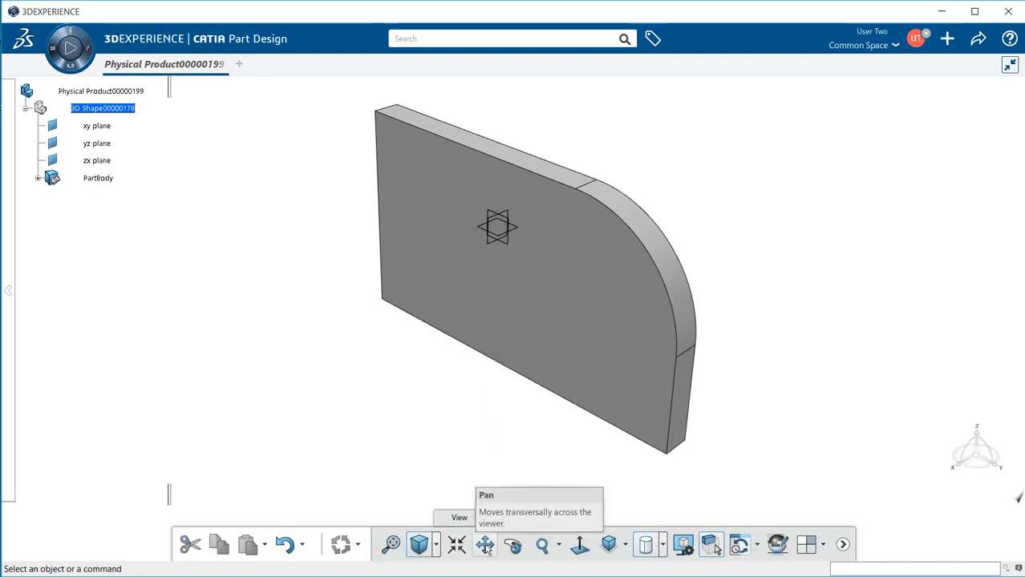
{"action": "mouse_move", "coordinate": [471, 430]}
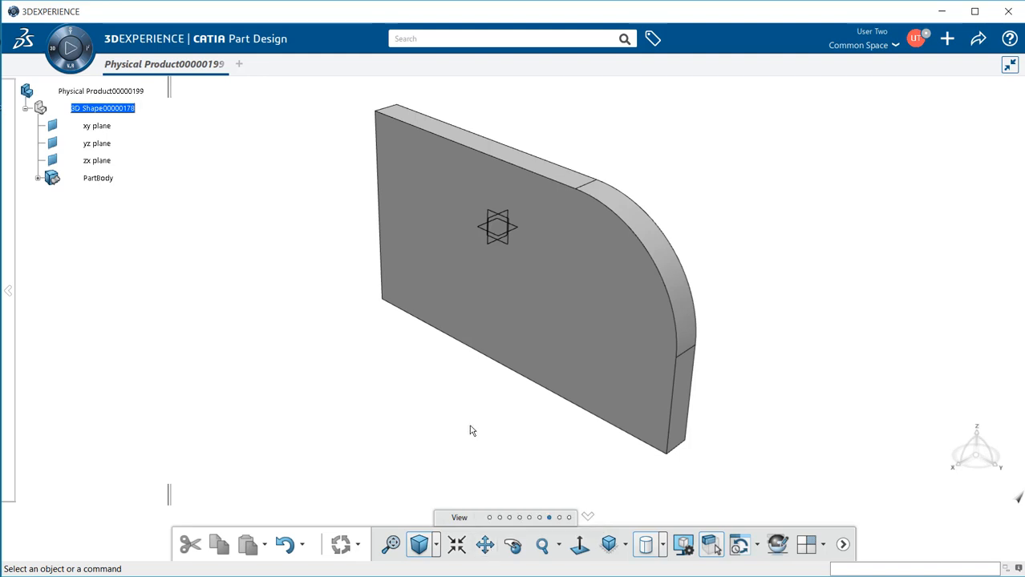
{"action": "mouse_move", "coordinate": [513, 545]}
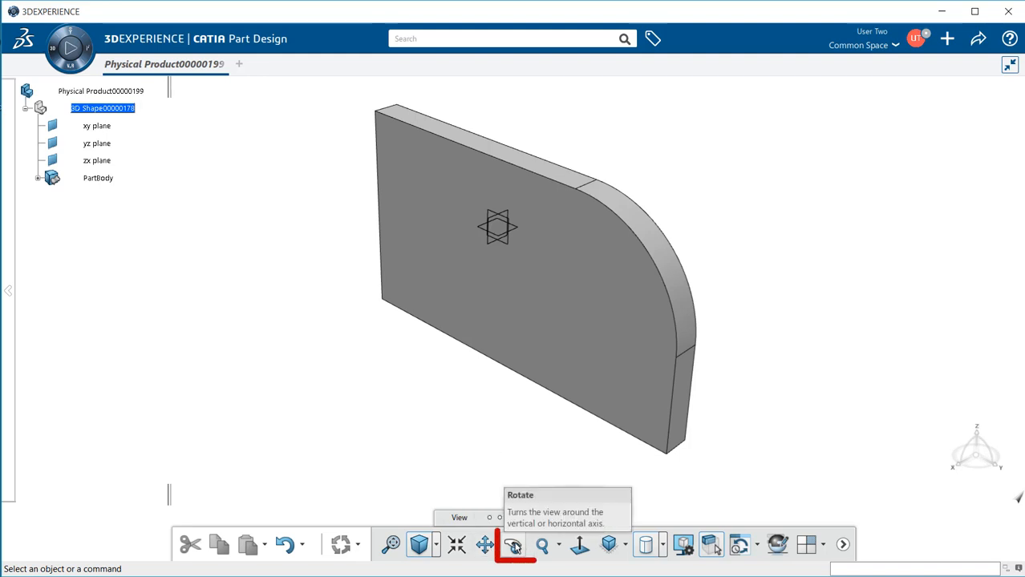
{"action": "left_click", "coordinate": [513, 545]}
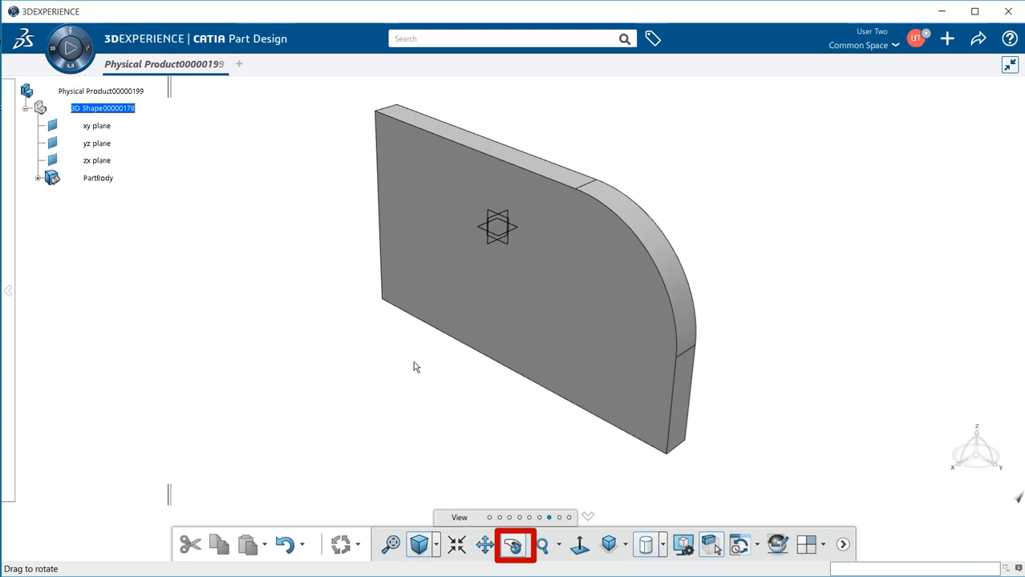
{"action": "left_click_drag", "start_coordinate": [497, 228], "coordinate": [521, 217]}
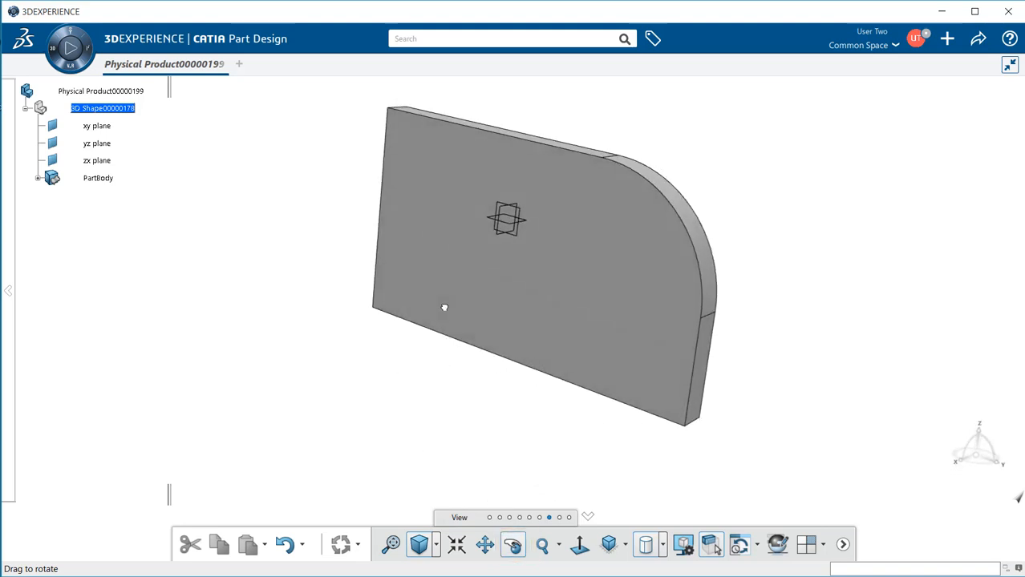
{"action": "left_click_drag", "start_coordinate": [444, 308], "coordinate": [431, 356]}
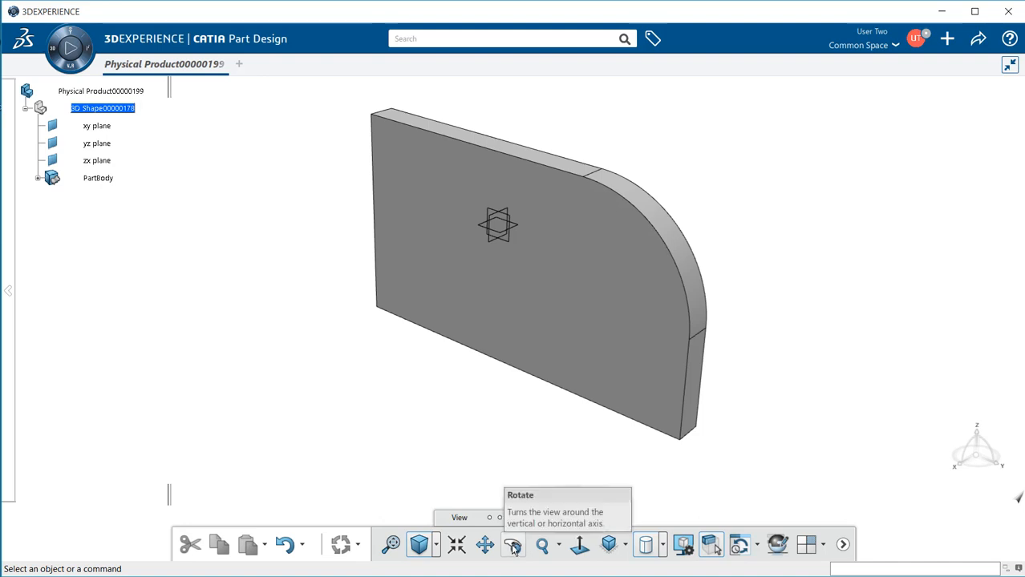
{"action": "left_click", "coordinate": [513, 546]}
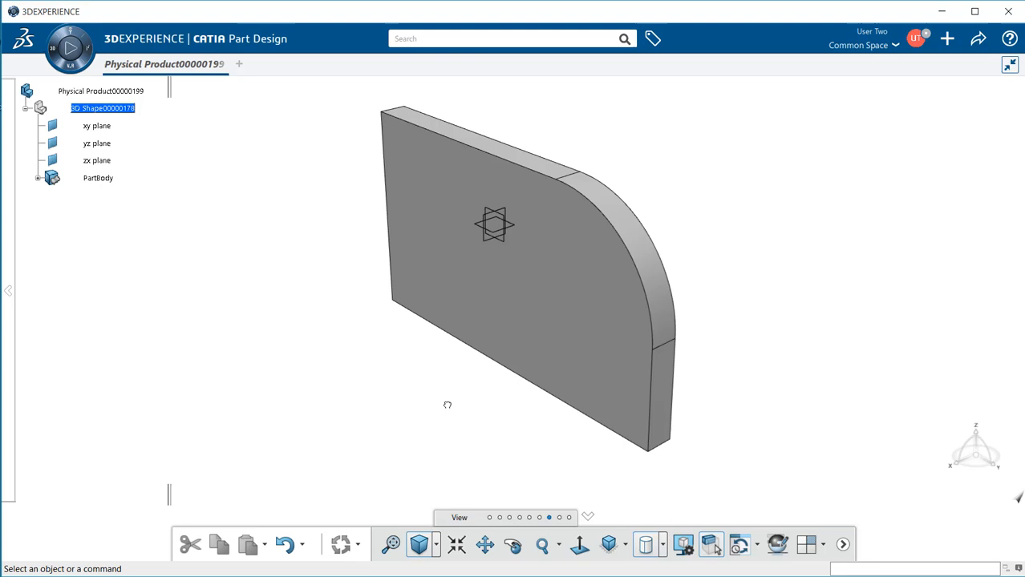
{"action": "mouse_move", "coordinate": [544, 545]}
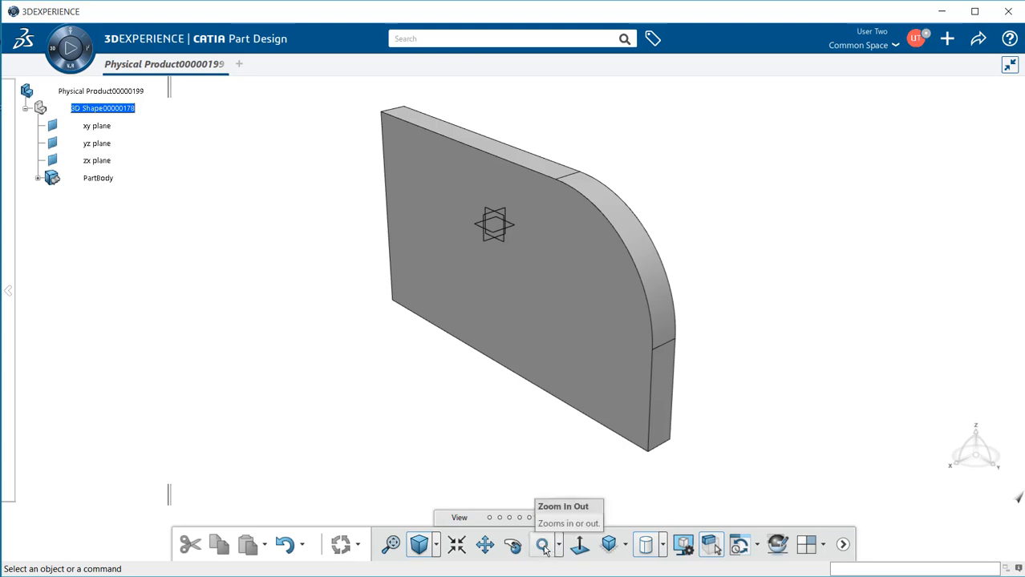
{"action": "left_click", "coordinate": [542, 546]}
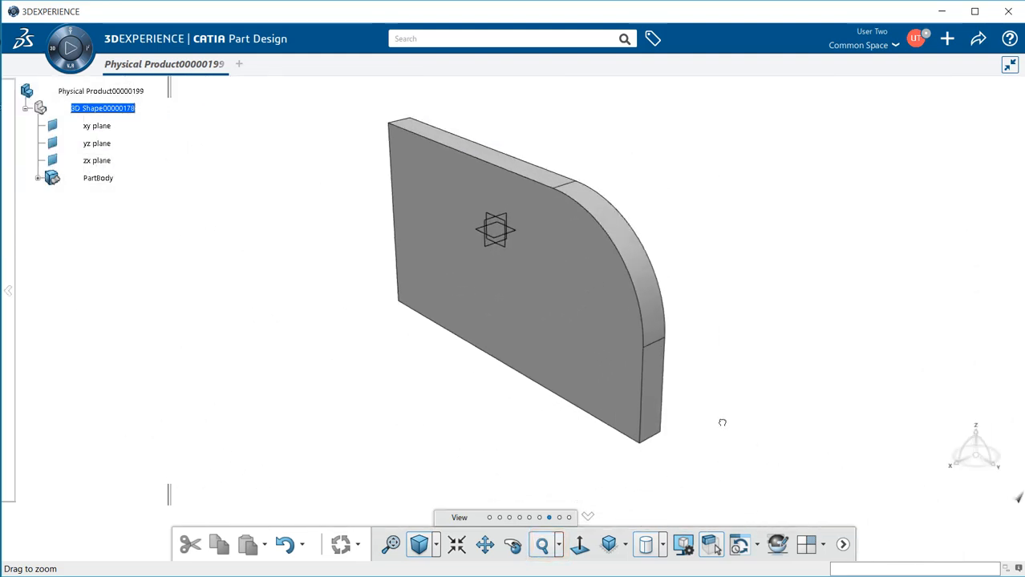
{"action": "mouse_move", "coordinate": [560, 545]}
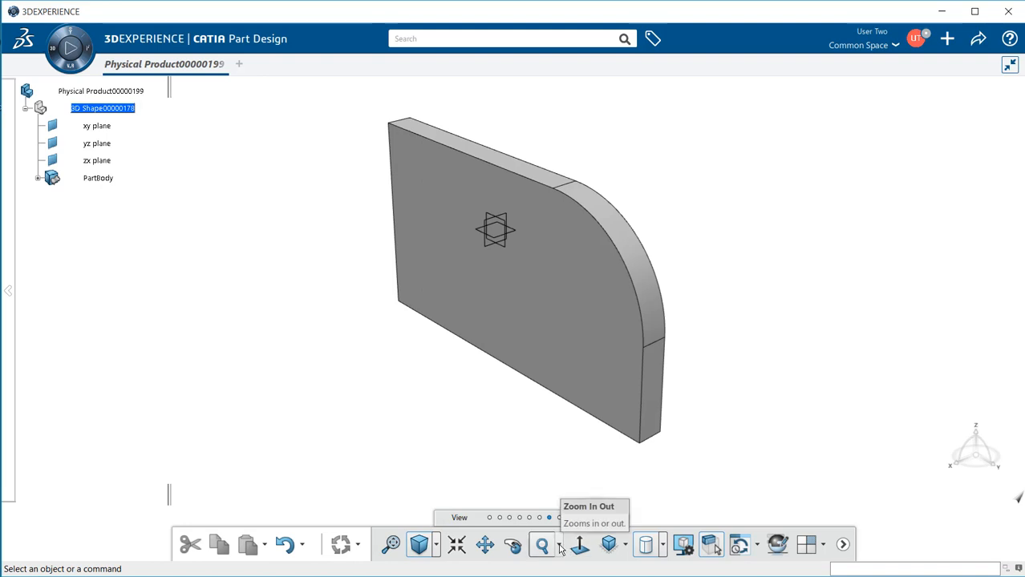
{"action": "left_click", "coordinate": [558, 545]}
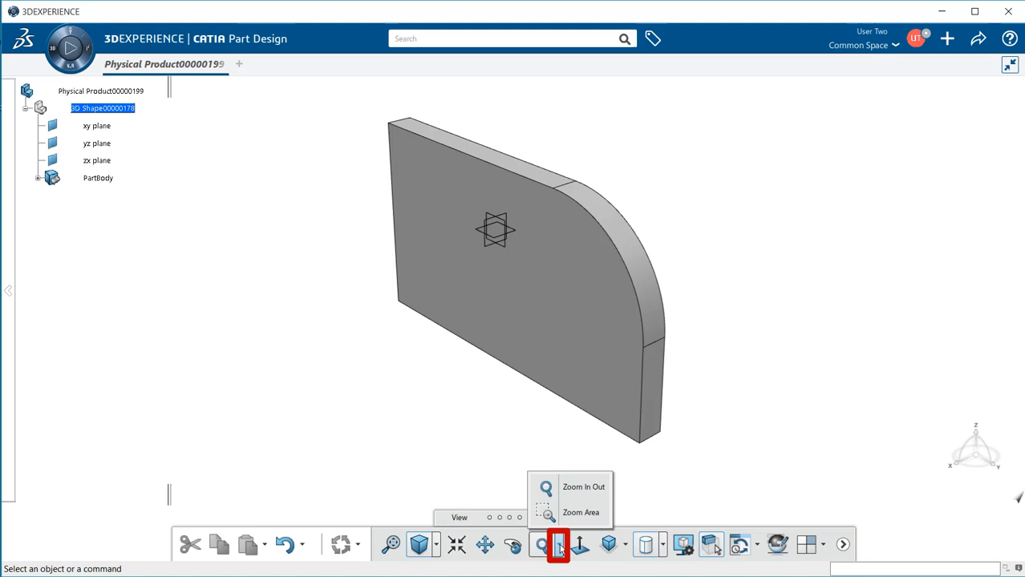
{"action": "mouse_move", "coordinate": [581, 513]}
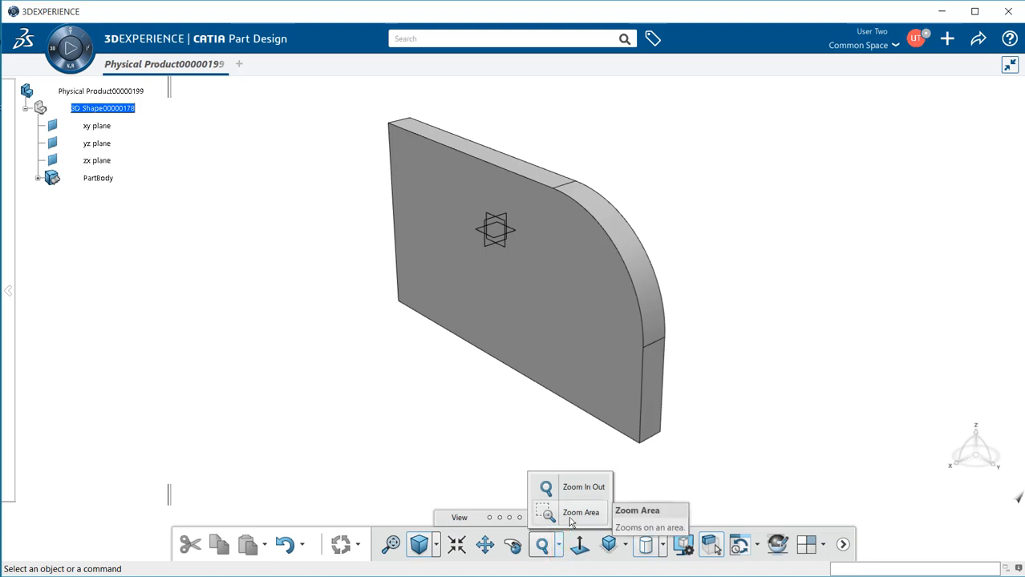
{"action": "left_click", "coordinate": [581, 514]}
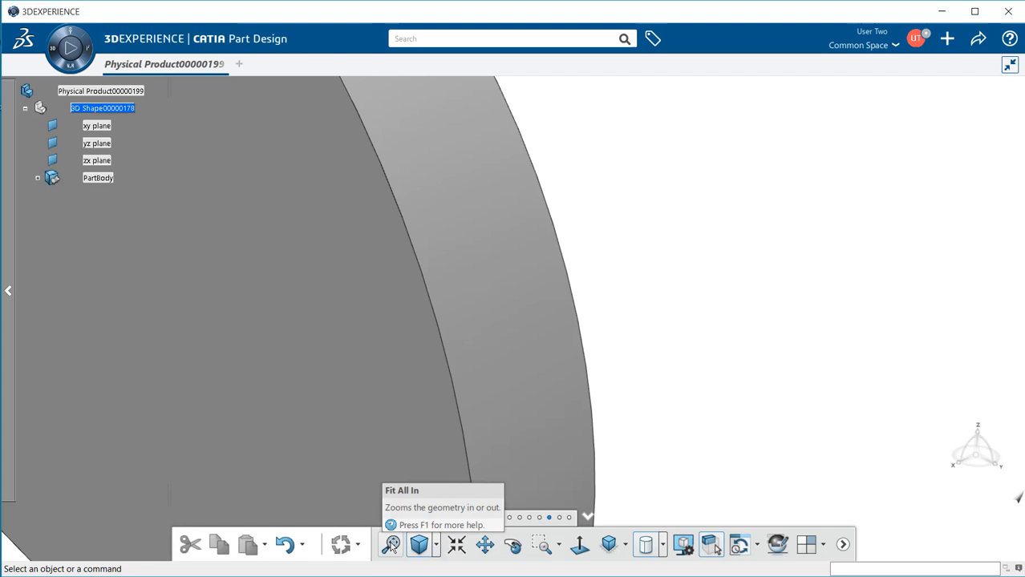
{"action": "left_click", "coordinate": [391, 545]}
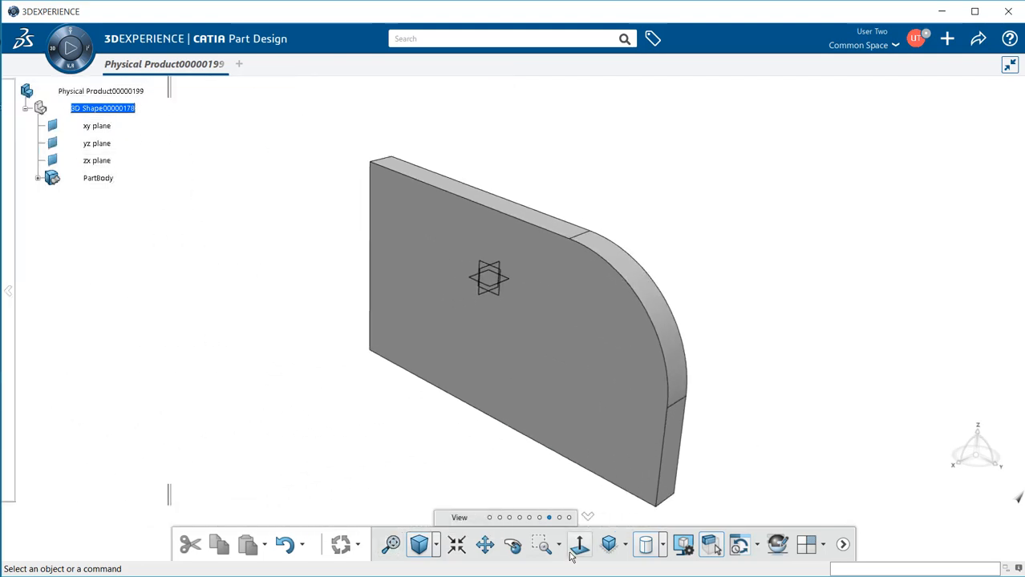
Use Normal View on a face so the plate shows edge-on as a thin slab.
{"action": "left_click", "coordinate": [578, 545]}
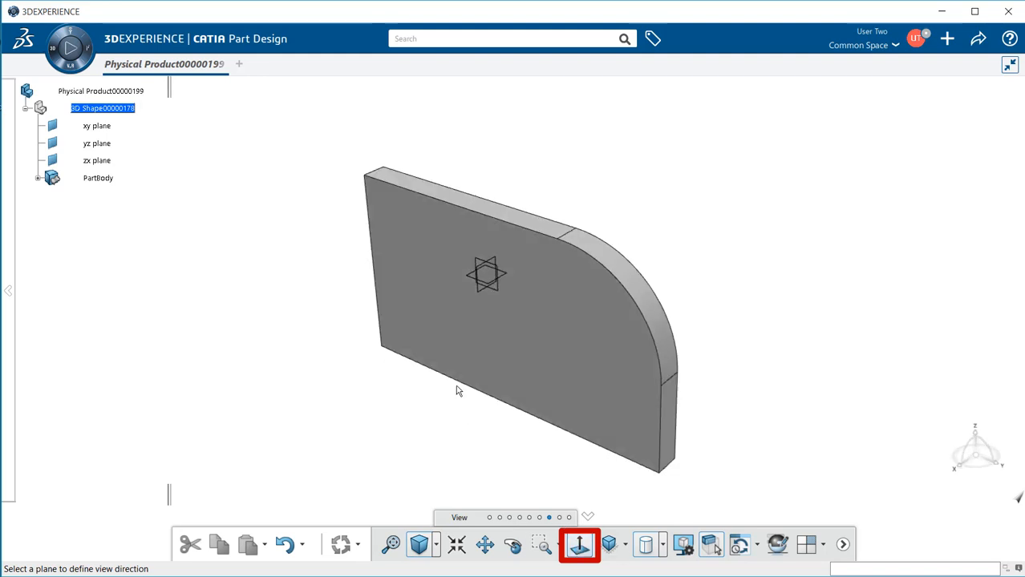
{"action": "left_click", "coordinate": [579, 545]}
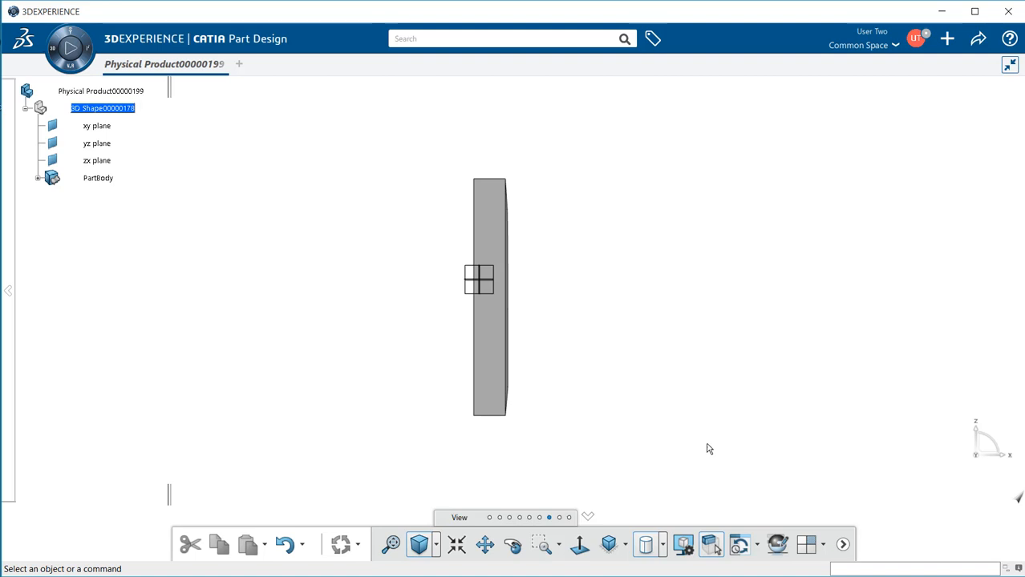
{"action": "mouse_move", "coordinate": [654, 446]}
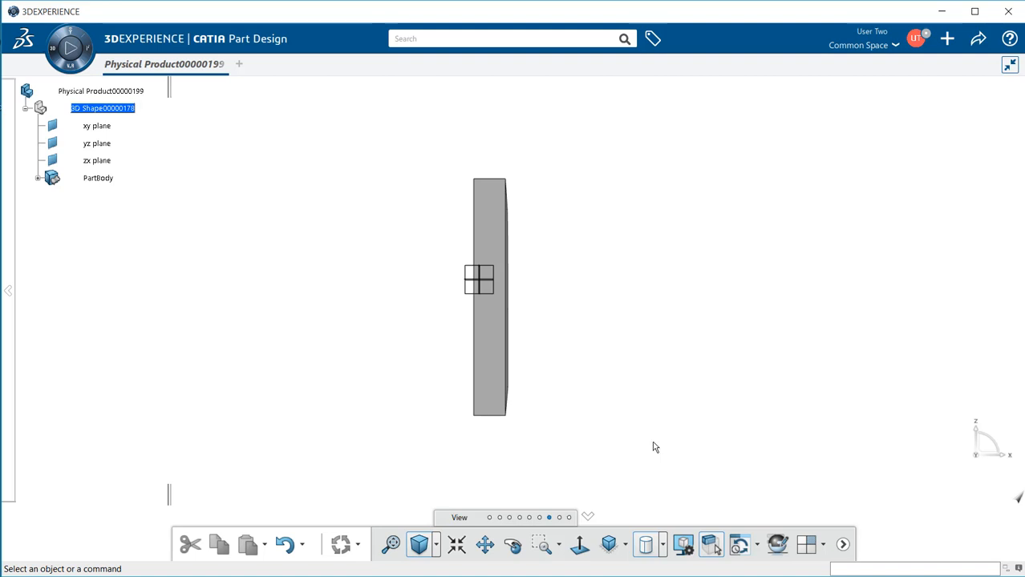
{"action": "mouse_move", "coordinate": [609, 545]}
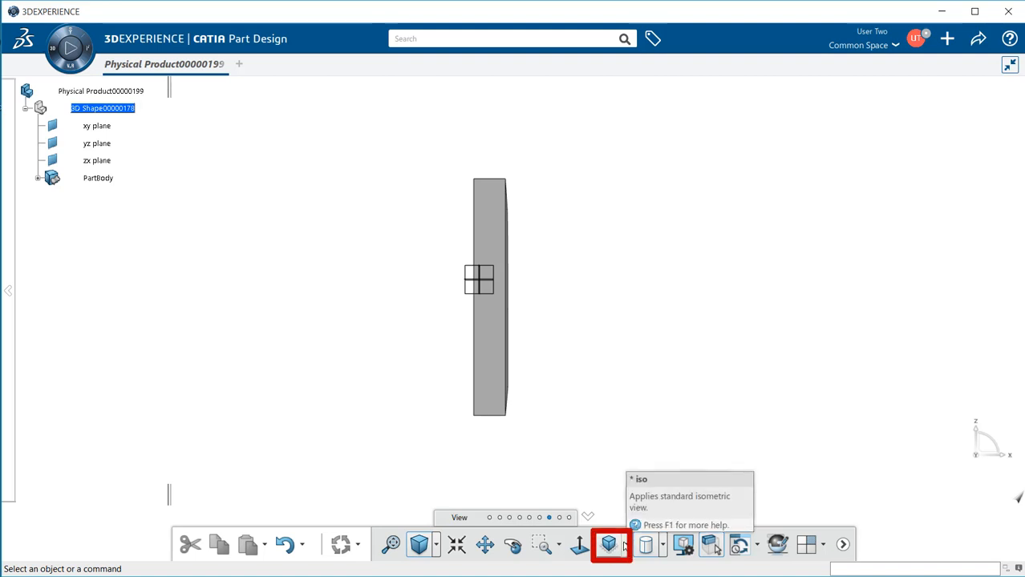
Apply the standard Iso view and then the Bottom view to the plate.
{"action": "left_click", "coordinate": [607, 545]}
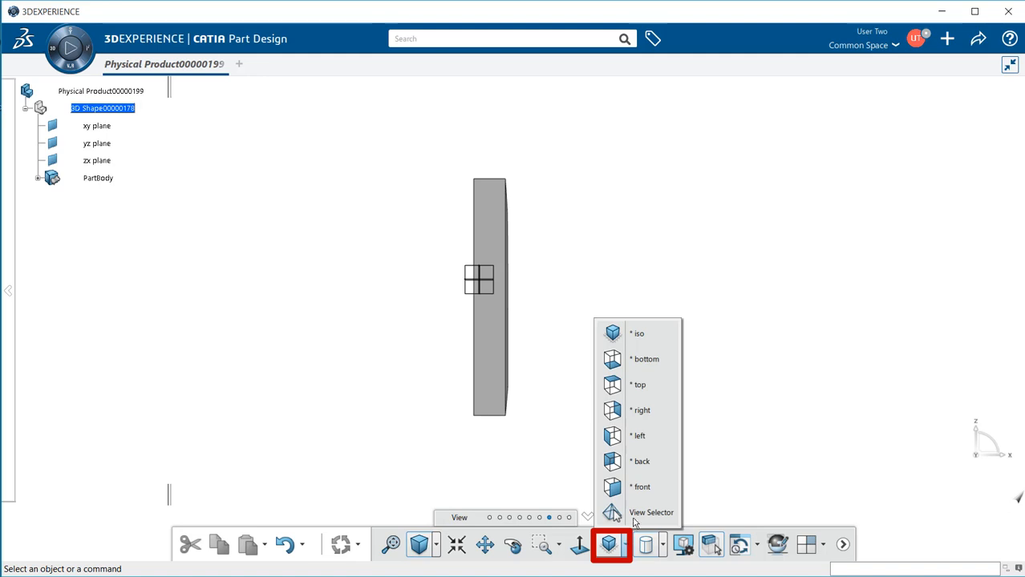
{"action": "mouse_move", "coordinate": [648, 333]}
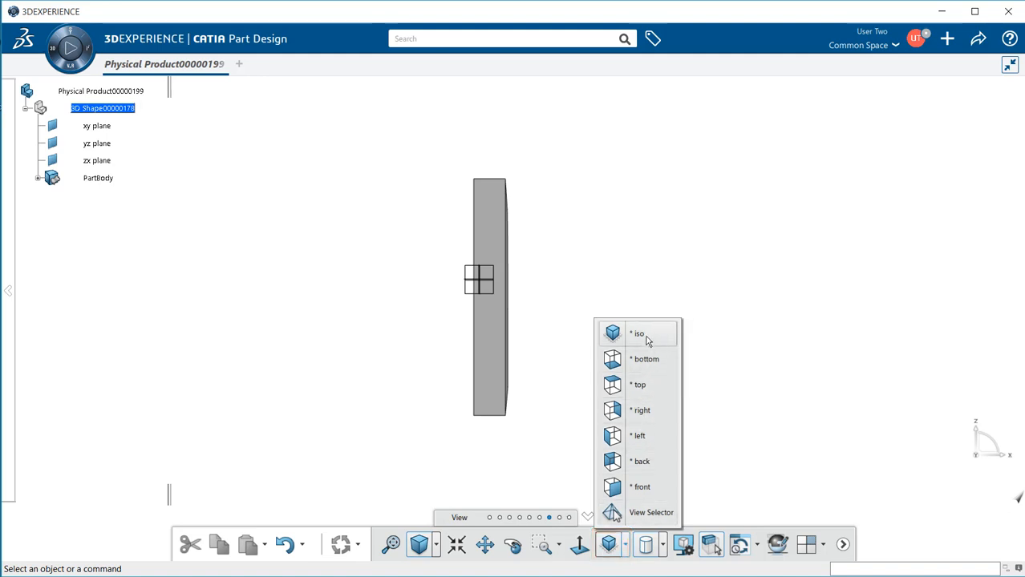
{"action": "left_click", "coordinate": [638, 333]}
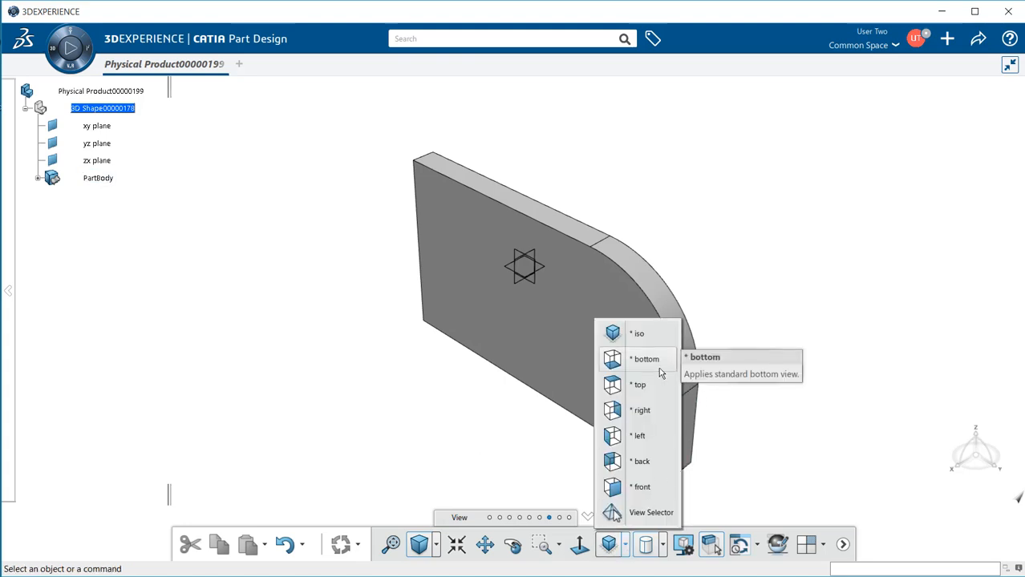
{"action": "left_click", "coordinate": [645, 359]}
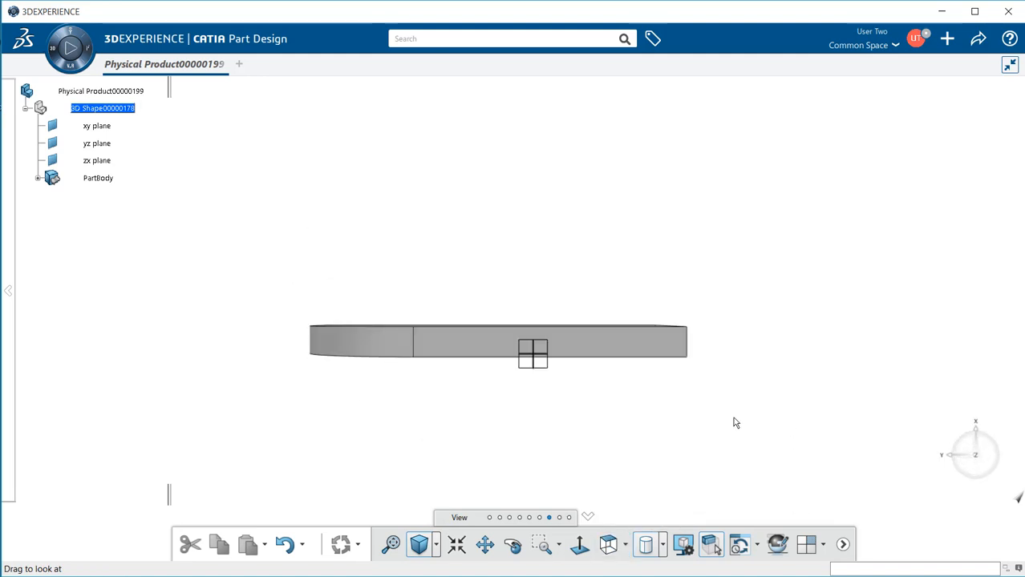
{"action": "mouse_move", "coordinate": [532, 436]}
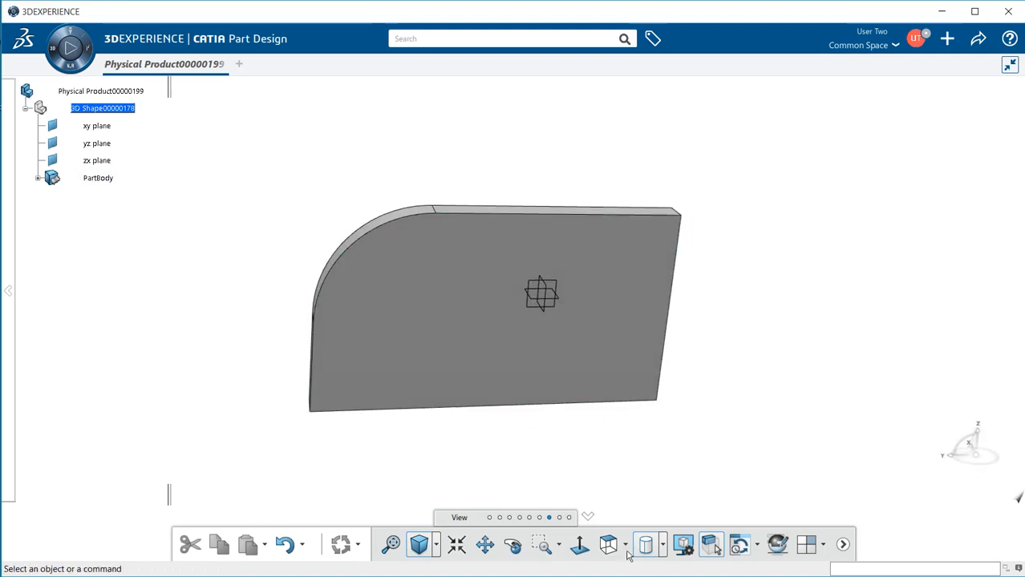
Show the plate shaded without edges, then shaded with its edges drawn.
{"action": "left_click", "coordinate": [645, 545]}
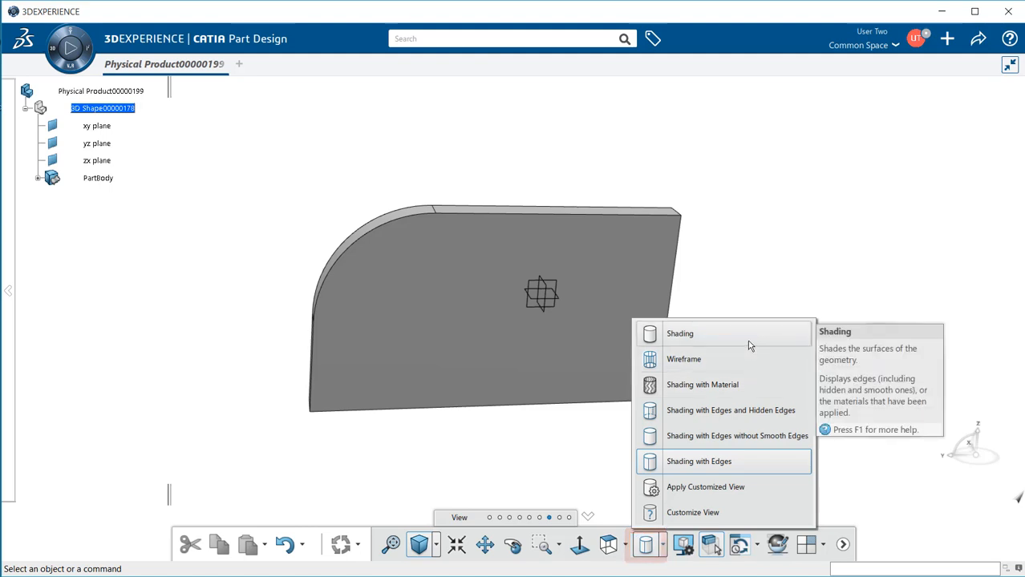
{"action": "mouse_move", "coordinate": [750, 359]}
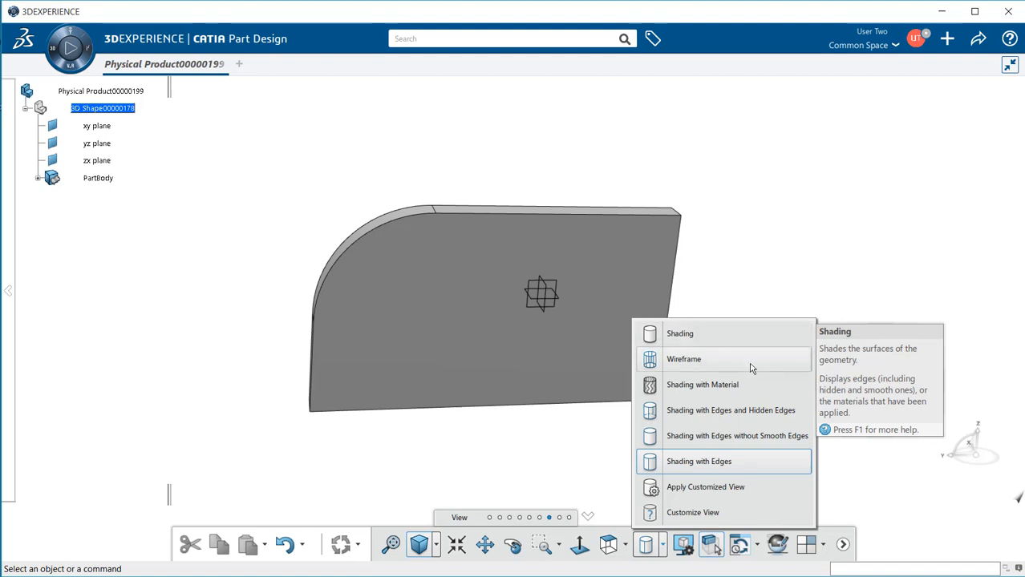
{"action": "left_click", "coordinate": [680, 332]}
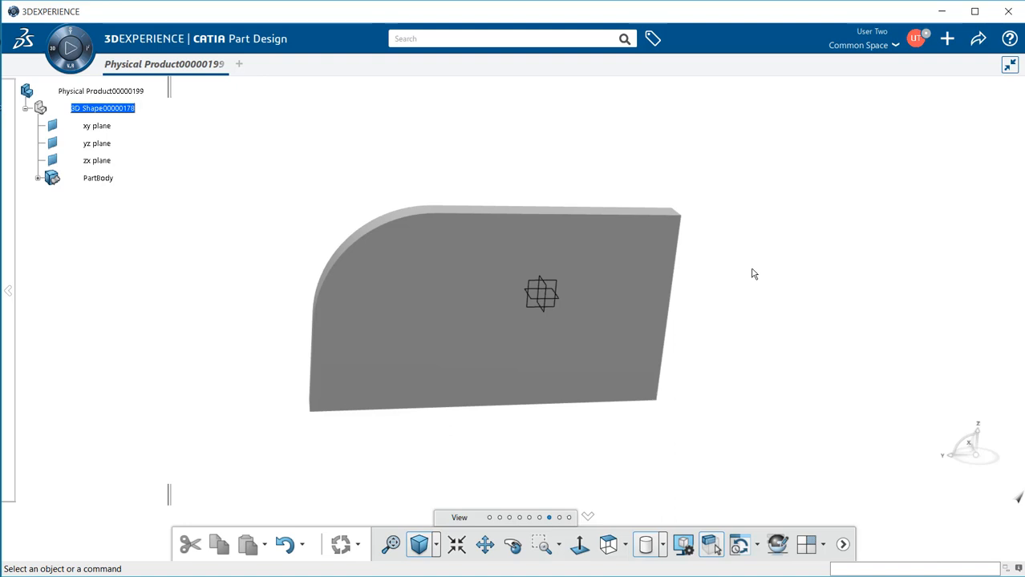
{"action": "left_click", "coordinate": [681, 546]}
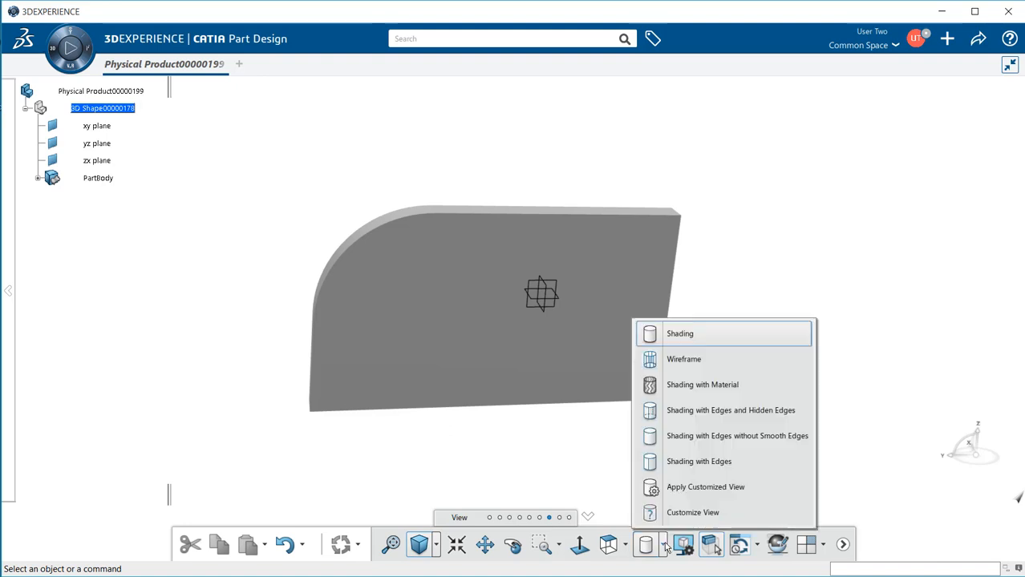
{"action": "left_click", "coordinate": [683, 359]}
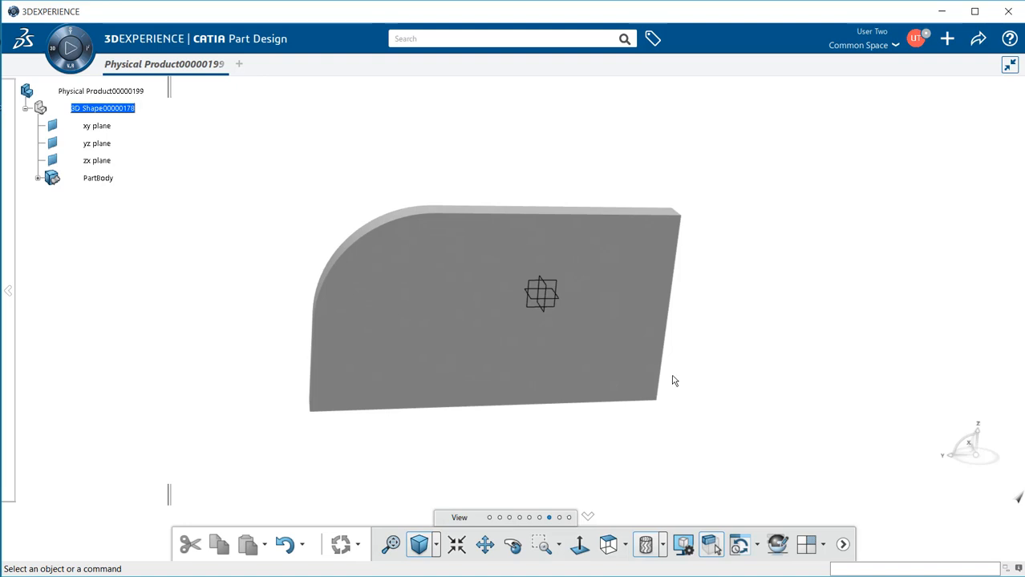
{"action": "mouse_move", "coordinate": [683, 545]}
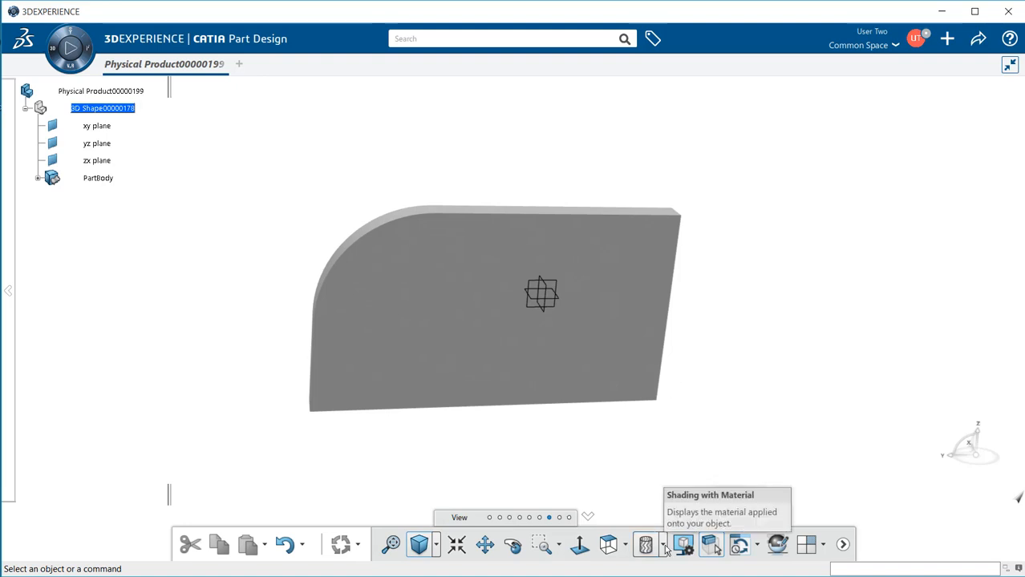
Toggle the render style to show hidden edges dashed, then back to shading with edges.
{"action": "left_click", "coordinate": [645, 545]}
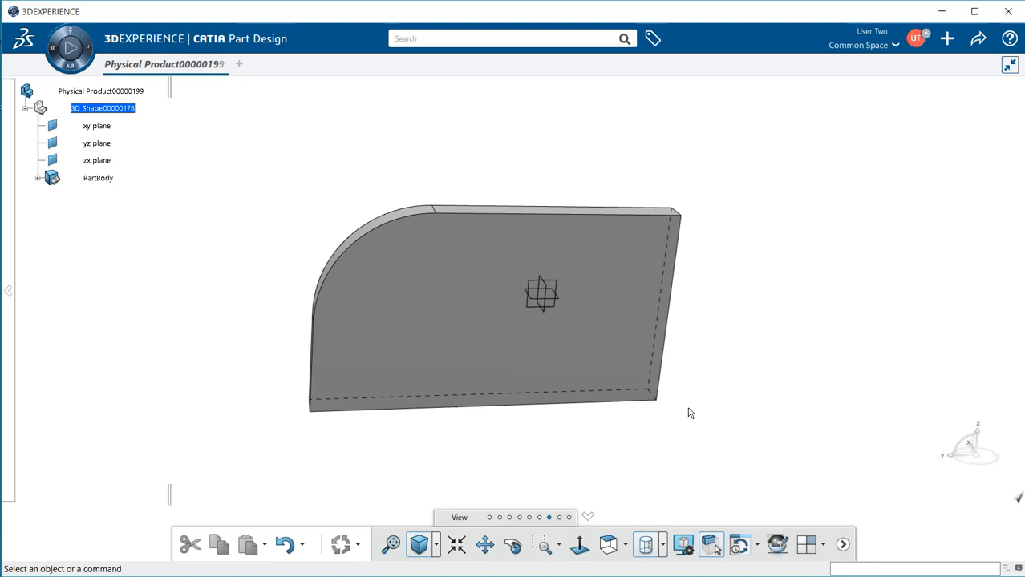
{"action": "mouse_move", "coordinate": [654, 398]}
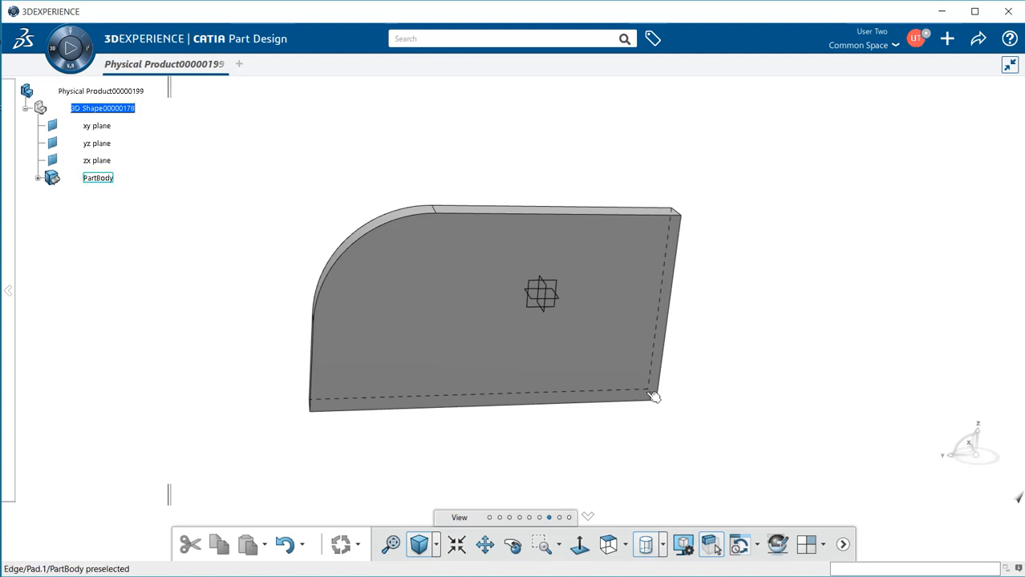
{"action": "mouse_move", "coordinate": [652, 394]}
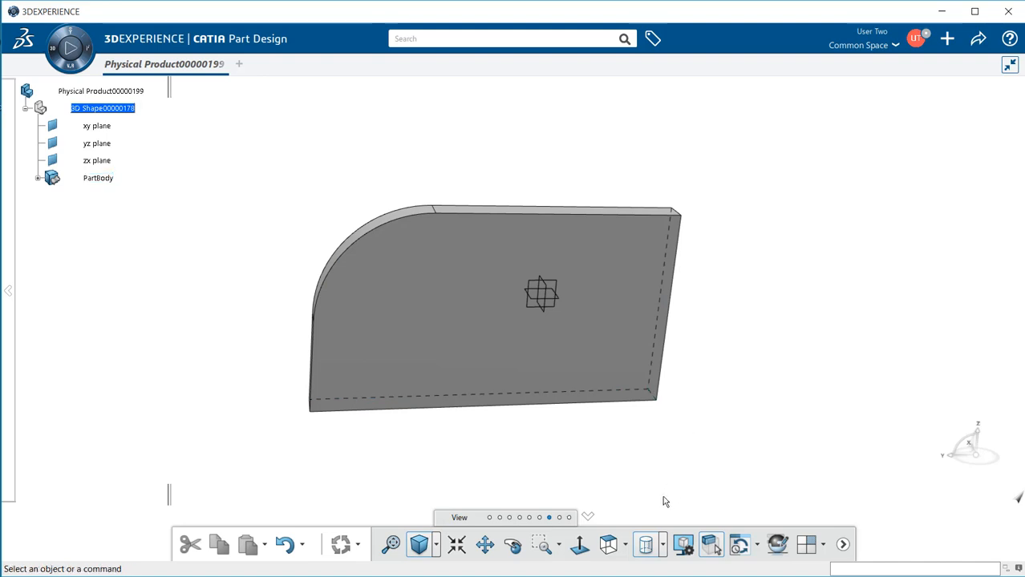
{"action": "left_click", "coordinate": [645, 545]}
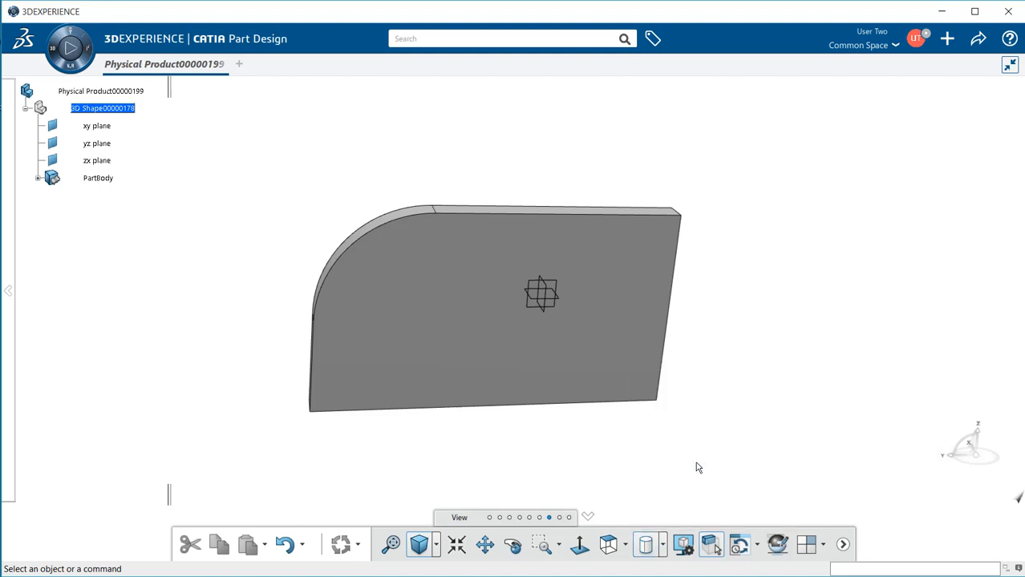
{"action": "mouse_move", "coordinate": [681, 545]}
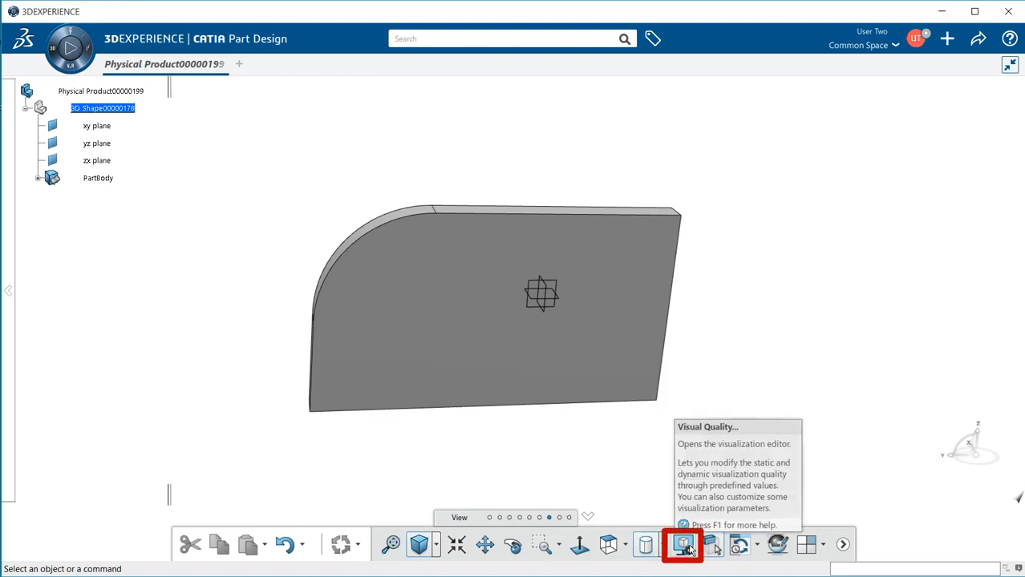
{"action": "left_click", "coordinate": [681, 545]}
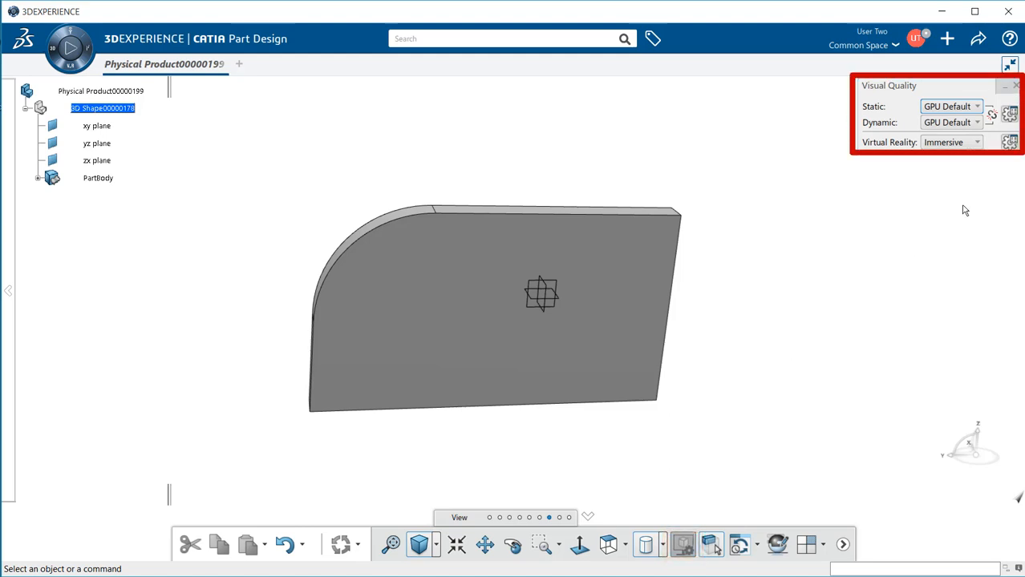
{"action": "left_click", "coordinate": [976, 106]}
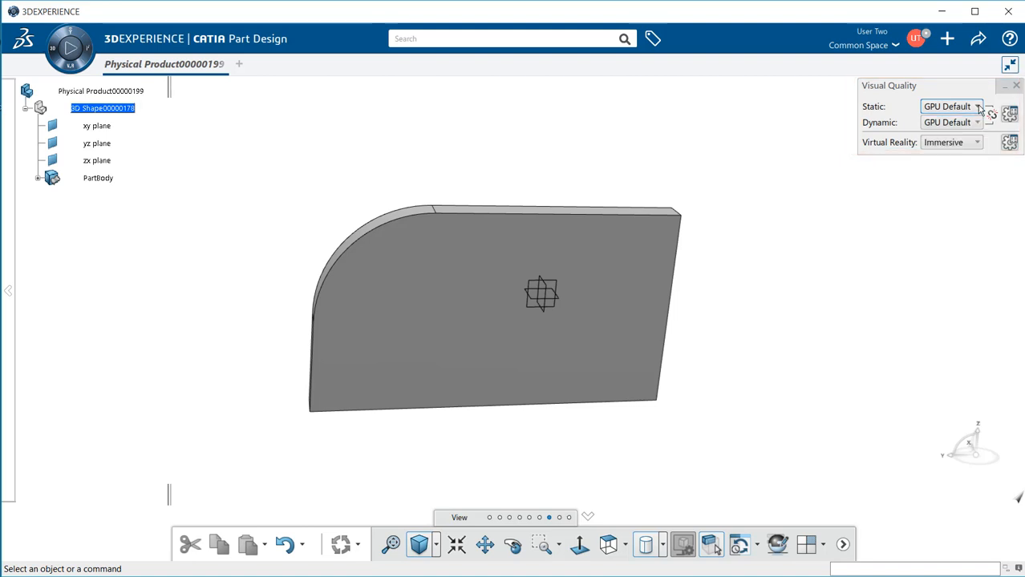
{"action": "left_click", "coordinate": [978, 122]}
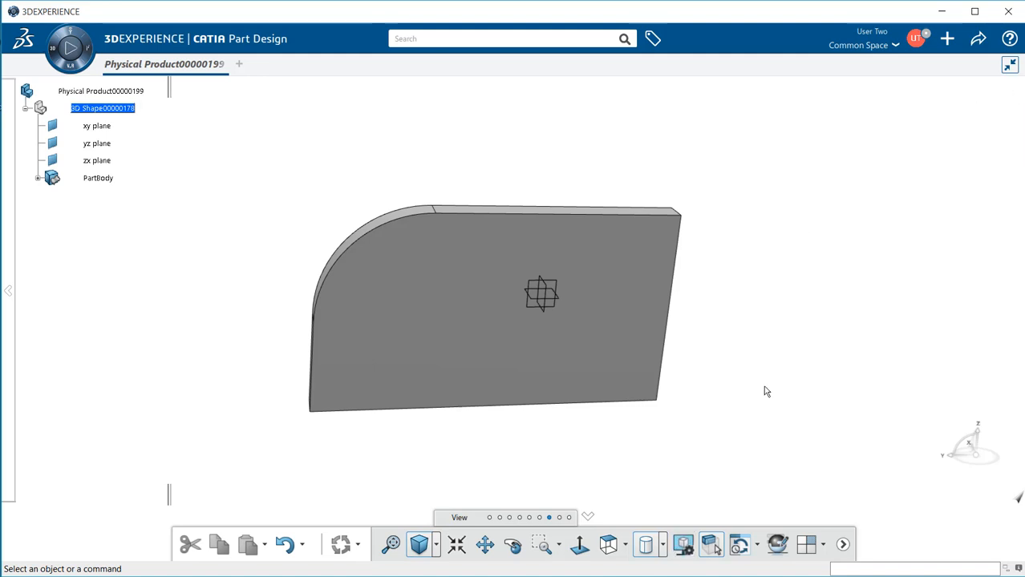
{"action": "mouse_move", "coordinate": [805, 546]}
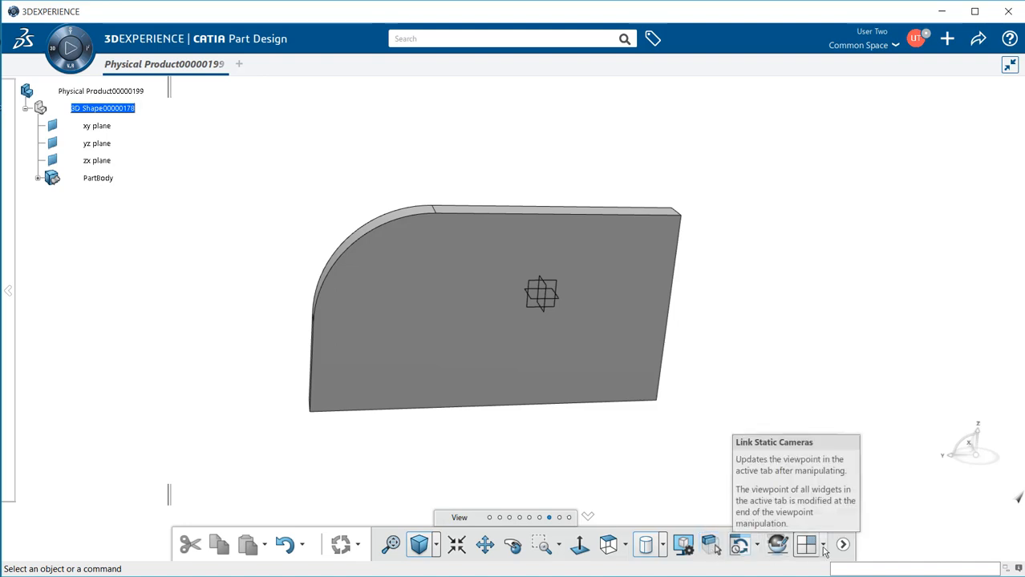
{"action": "mouse_move", "coordinate": [809, 545]}
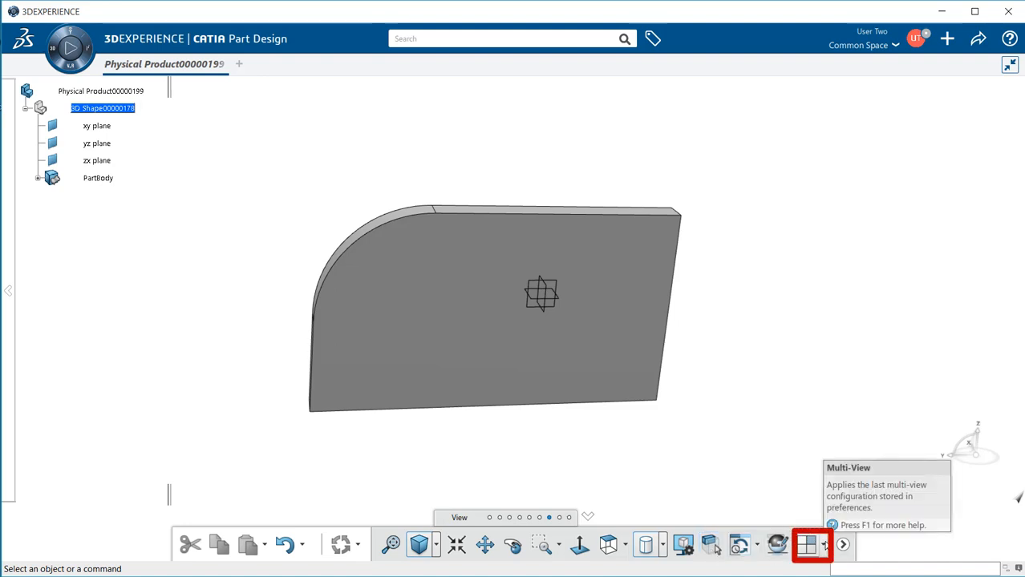
Split the display into the Four-view layout and review Multi-View Customization.
{"action": "left_click", "coordinate": [808, 545]}
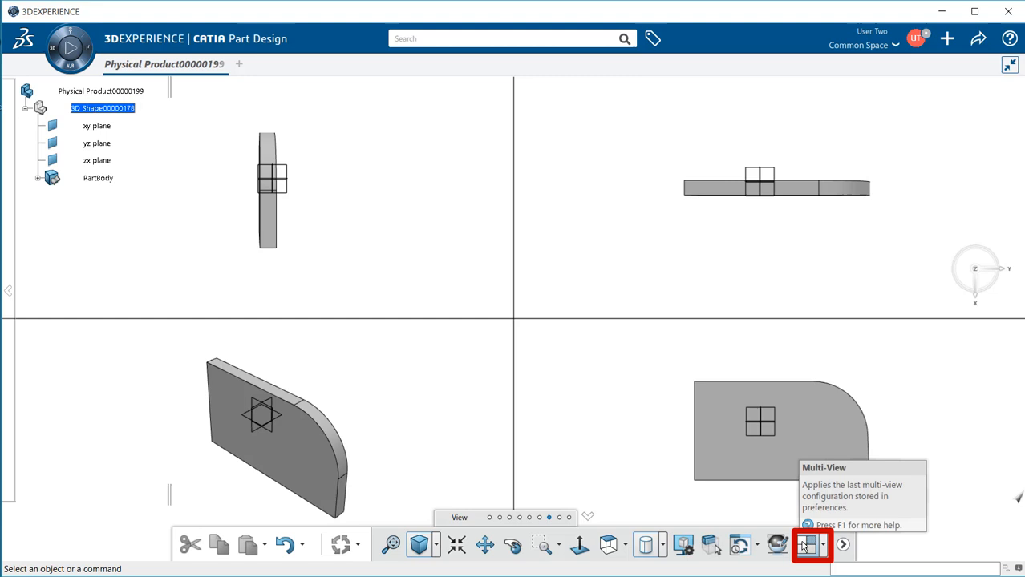
{"action": "mouse_move", "coordinate": [639, 408]}
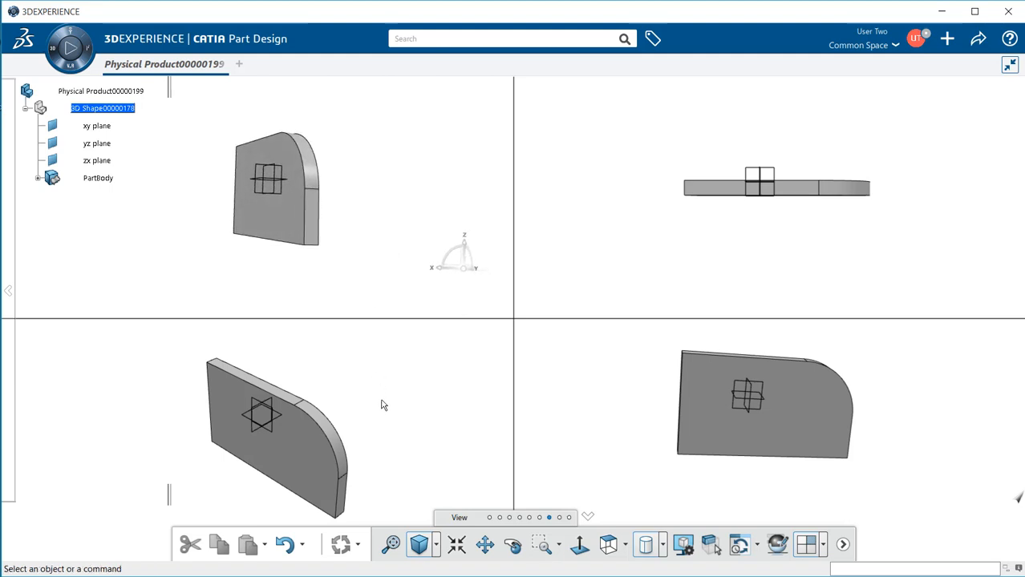
{"action": "left_click", "coordinate": [824, 546]}
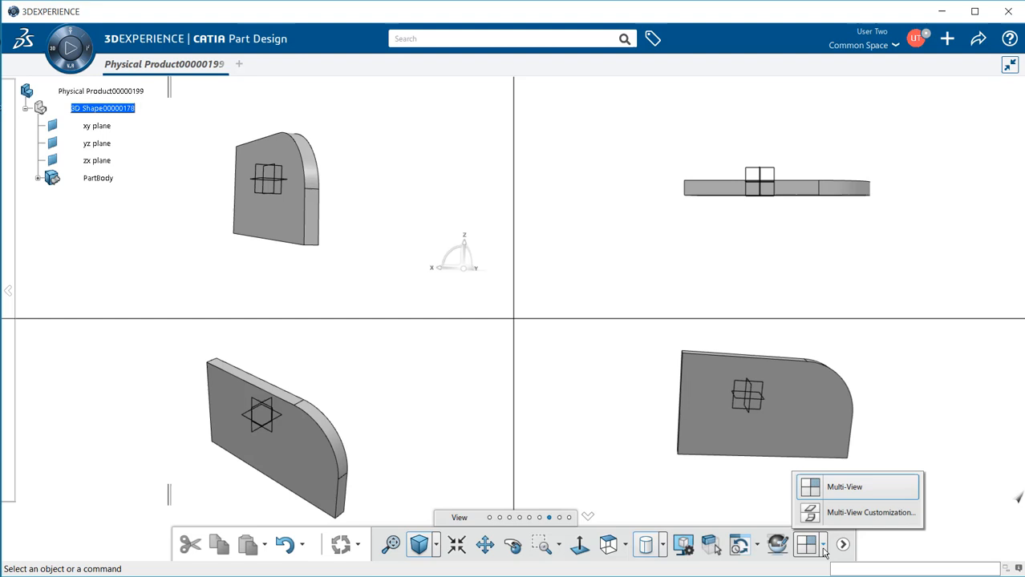
{"action": "mouse_move", "coordinate": [869, 513]}
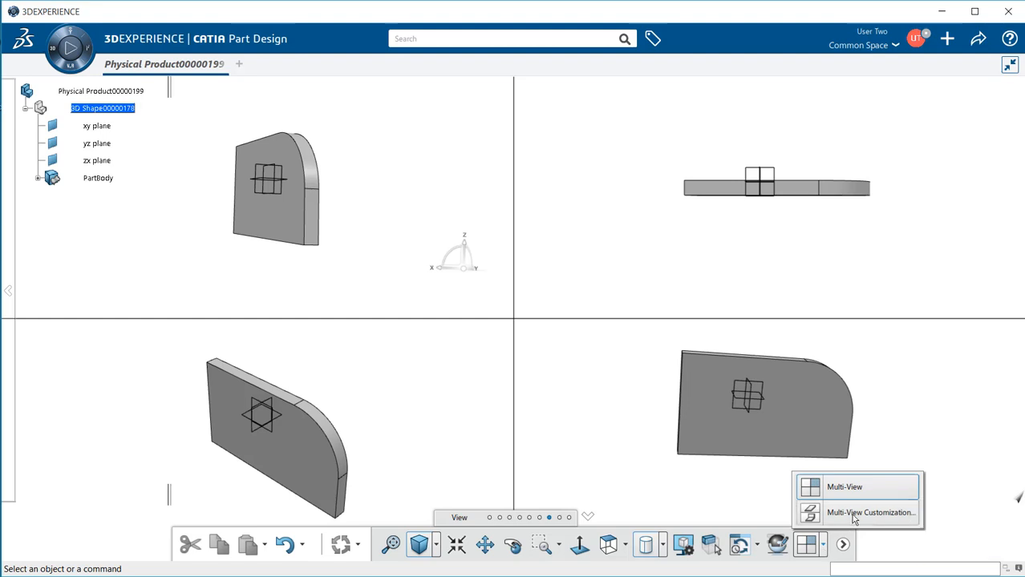
{"action": "left_click", "coordinate": [869, 513]}
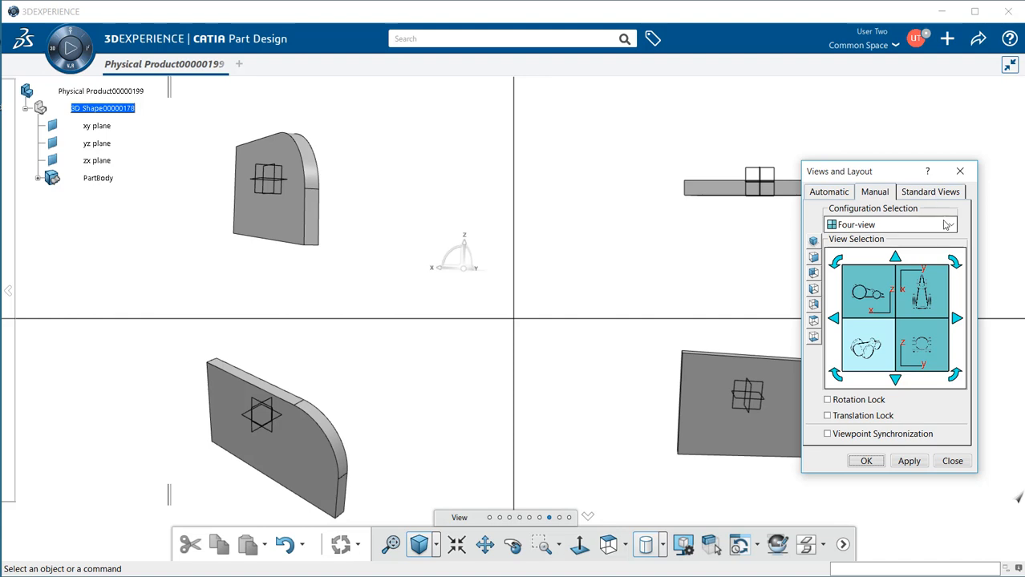
{"action": "left_click", "coordinate": [950, 224]}
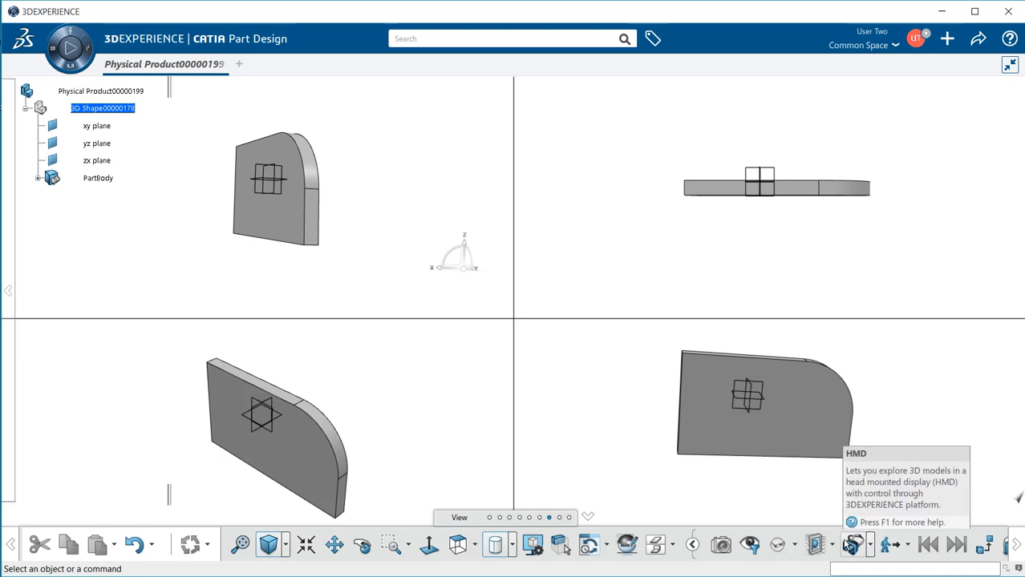
{"action": "mouse_move", "coordinate": [801, 510]}
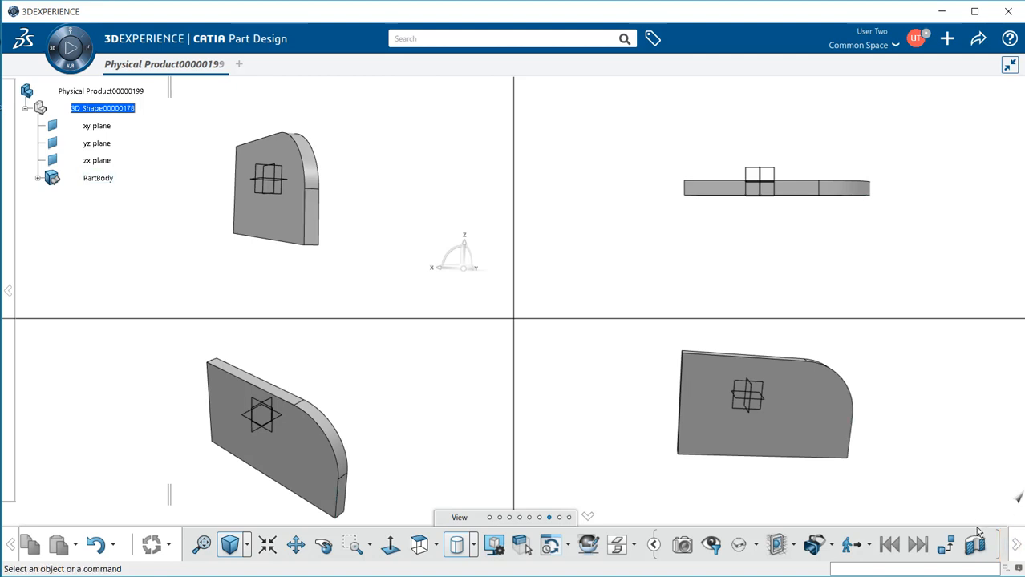
{"action": "mouse_move", "coordinate": [975, 545]}
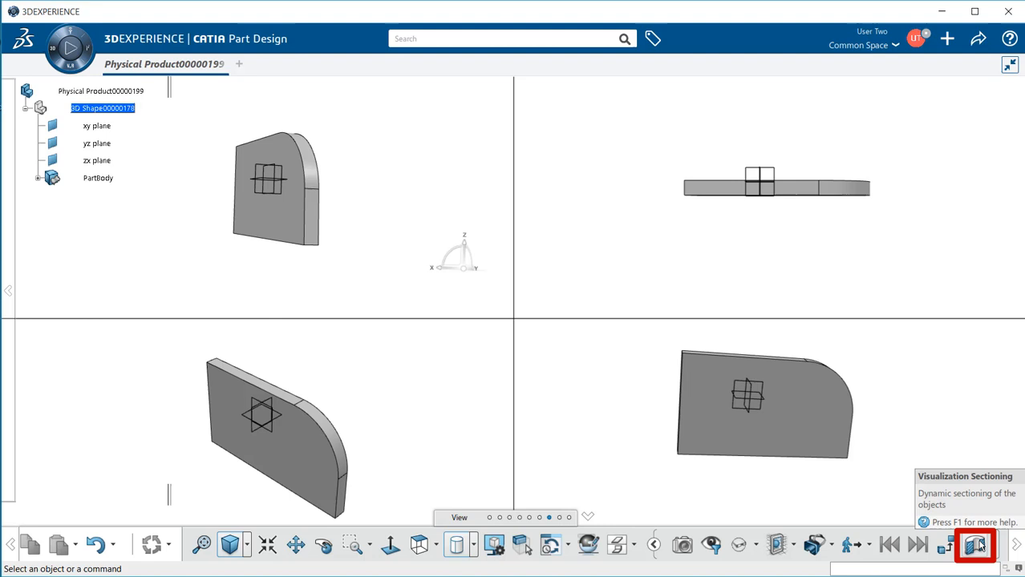
{"action": "mouse_move", "coordinate": [729, 486]}
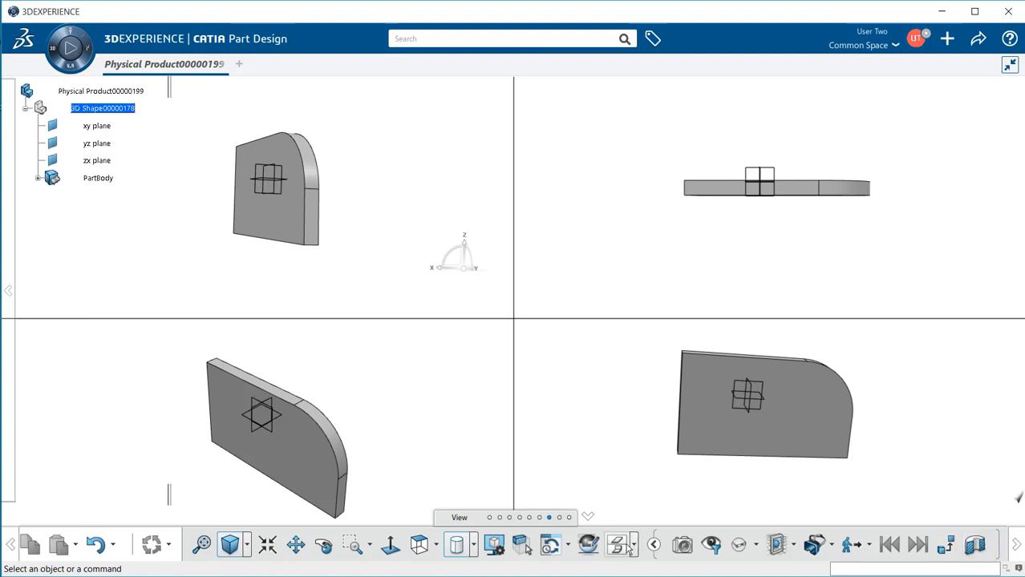
Start Visualization Sectioning so a cutting plane slices through the plate.
{"action": "left_click", "coordinate": [622, 545]}
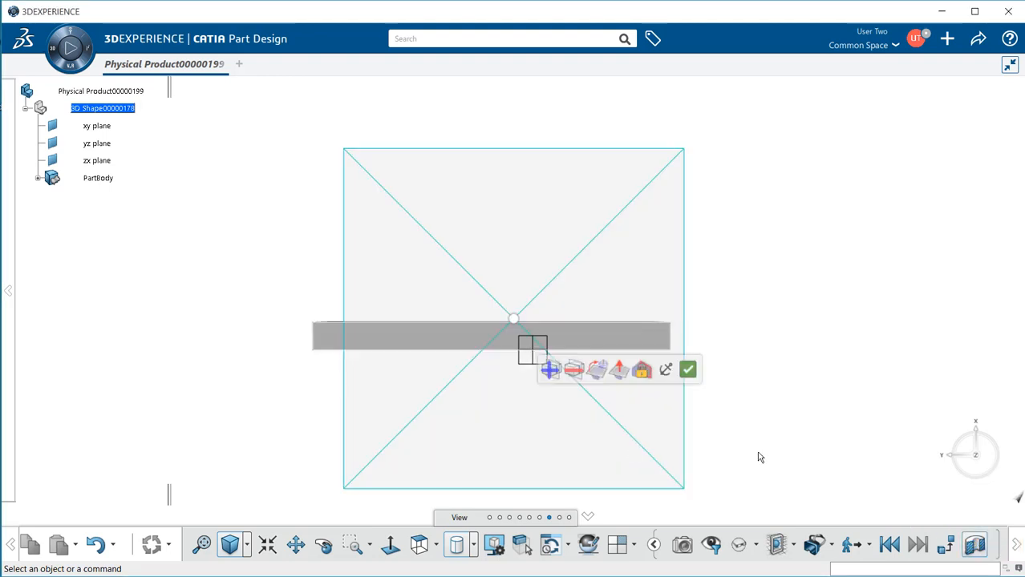
Reorient the section plane along another axis to cut the plate diagonally and validate the section.
{"action": "left_click_drag", "start_coordinate": [760, 457], "coordinate": [747, 379]}
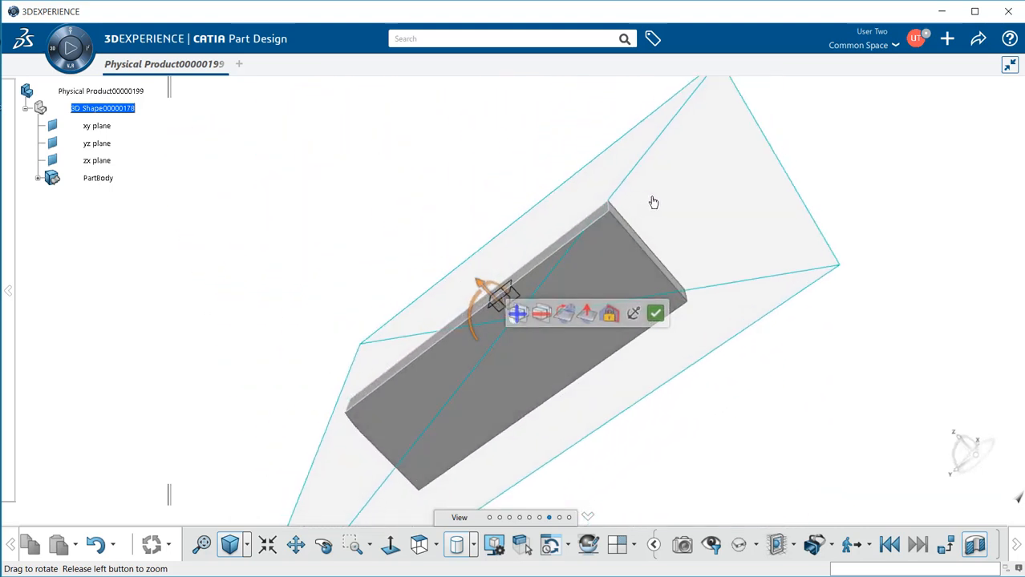
{"action": "left_click_drag", "start_coordinate": [654, 202], "coordinate": [753, 260]}
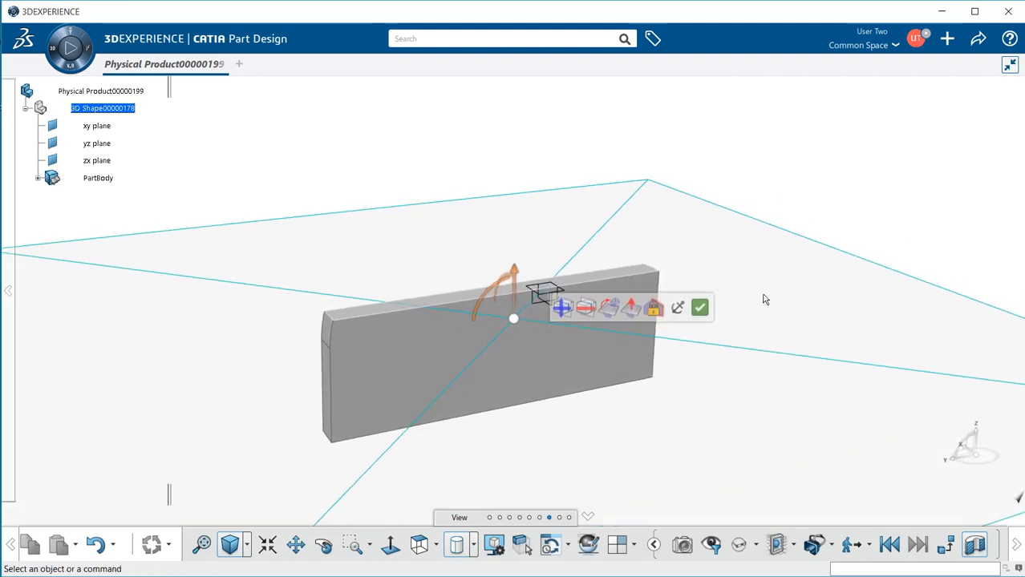
{"action": "left_click", "coordinate": [609, 308]}
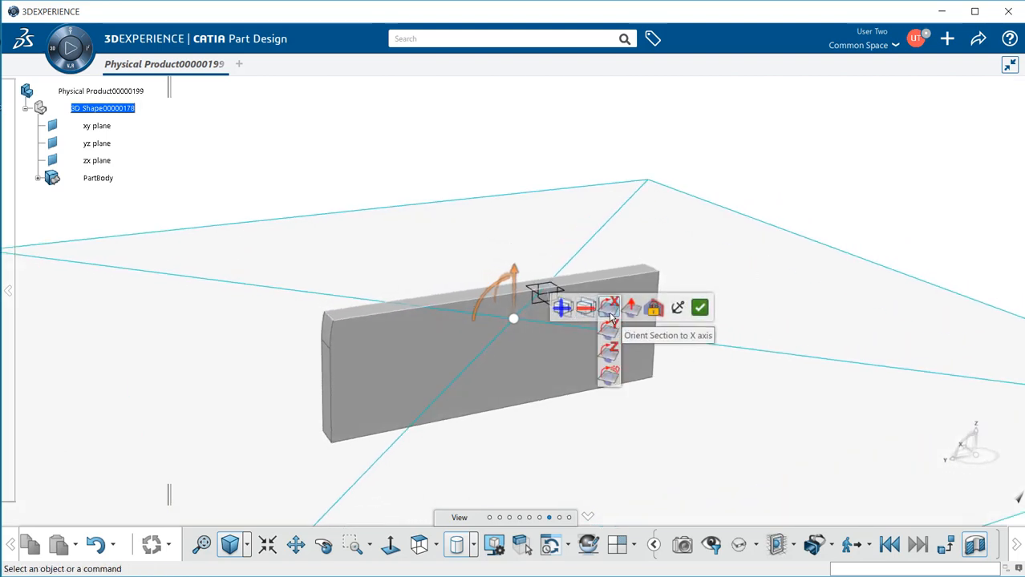
{"action": "mouse_move", "coordinate": [609, 332]}
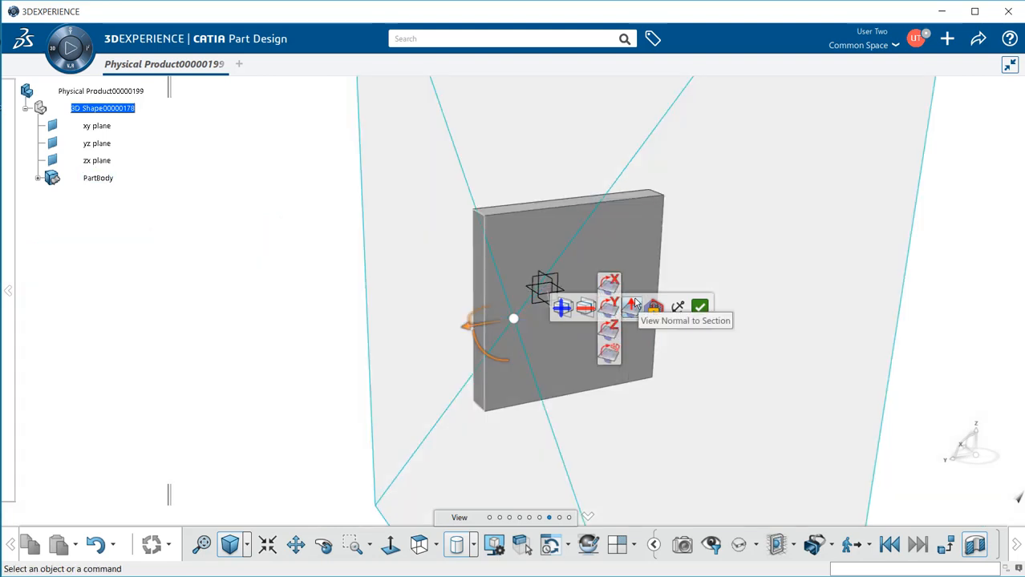
{"action": "left_click", "coordinate": [632, 308]}
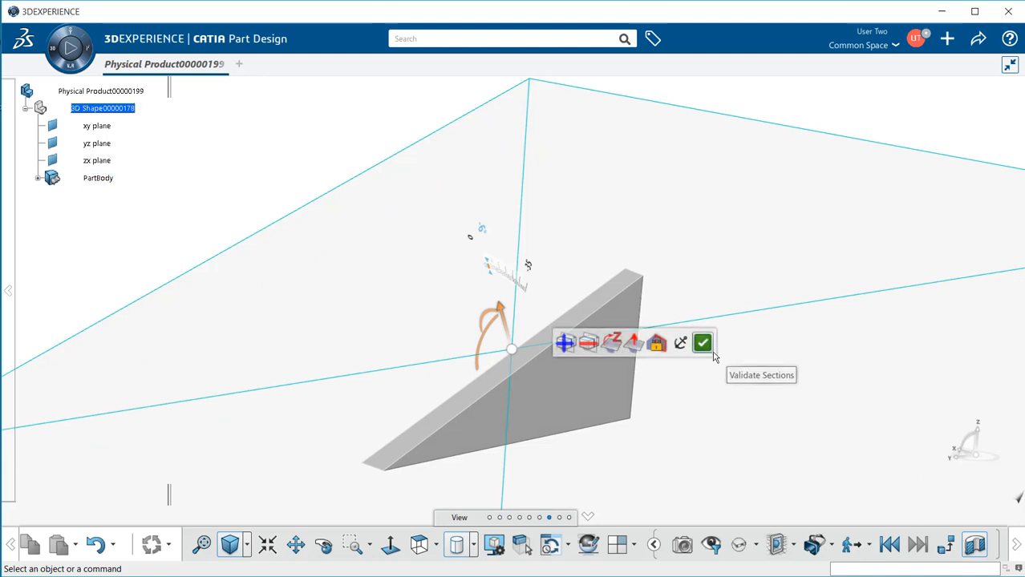
{"action": "mouse_move", "coordinate": [702, 343]}
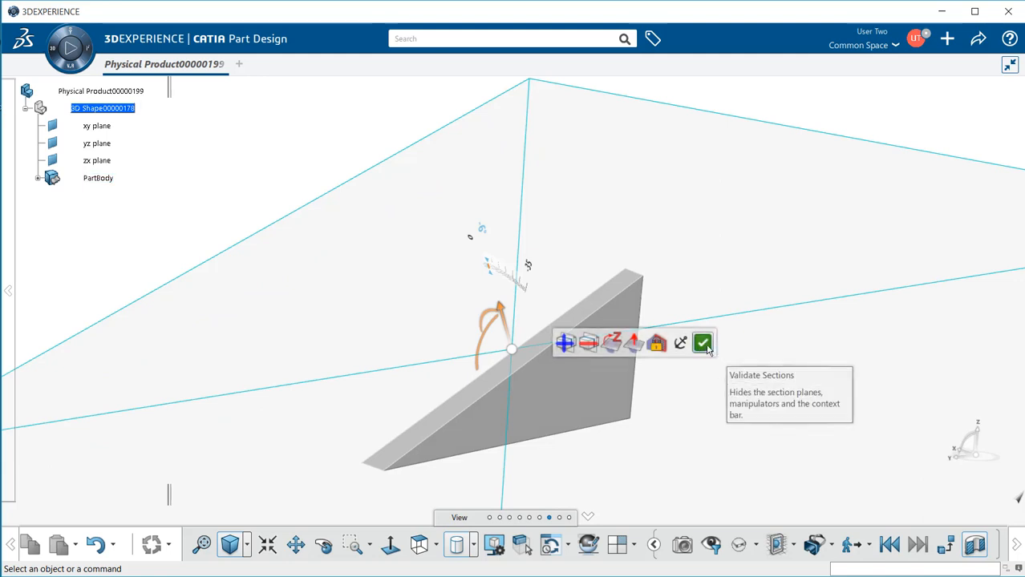
{"action": "left_click", "coordinate": [703, 343]}
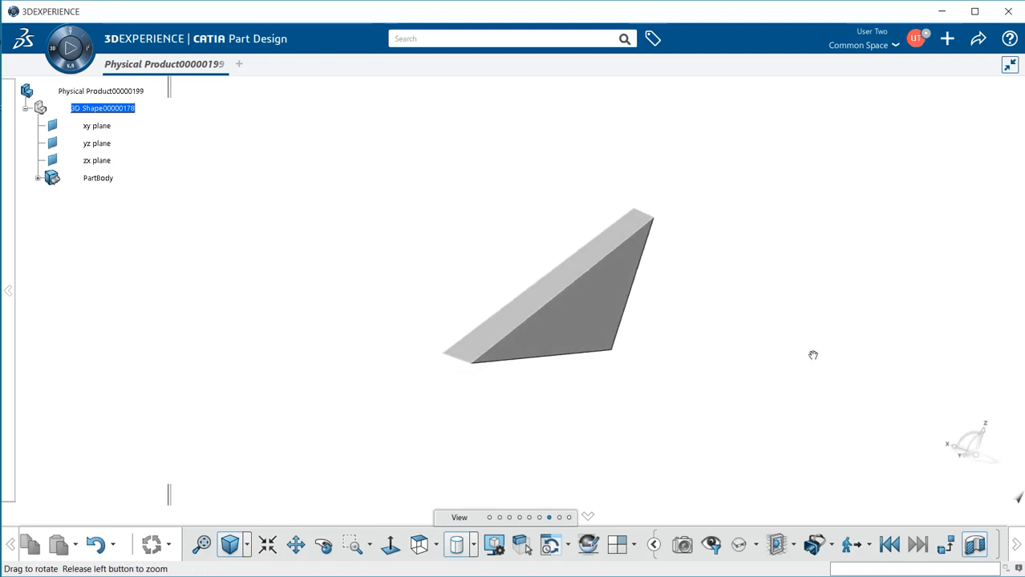
Orbit the cut plate to show the broad triangular face of the remaining wedge.
{"action": "left_click_drag", "start_coordinate": [813, 356], "coordinate": [690, 359]}
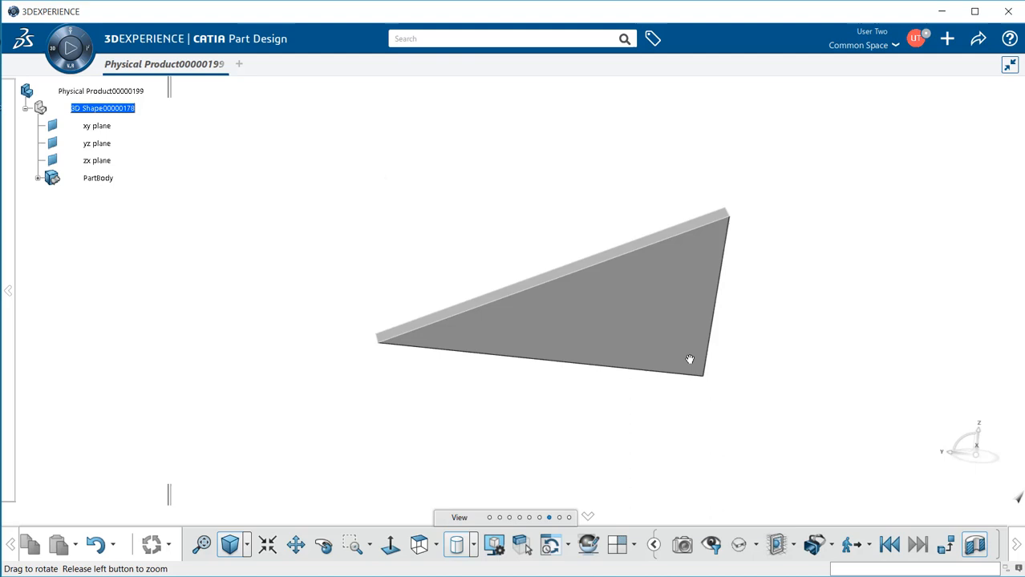